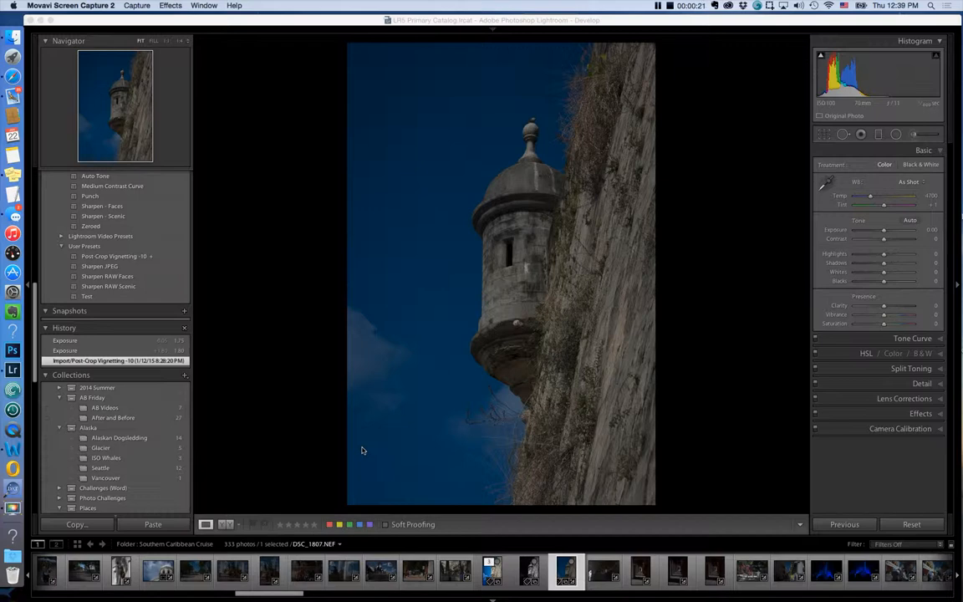
mouse_move(390, 456)
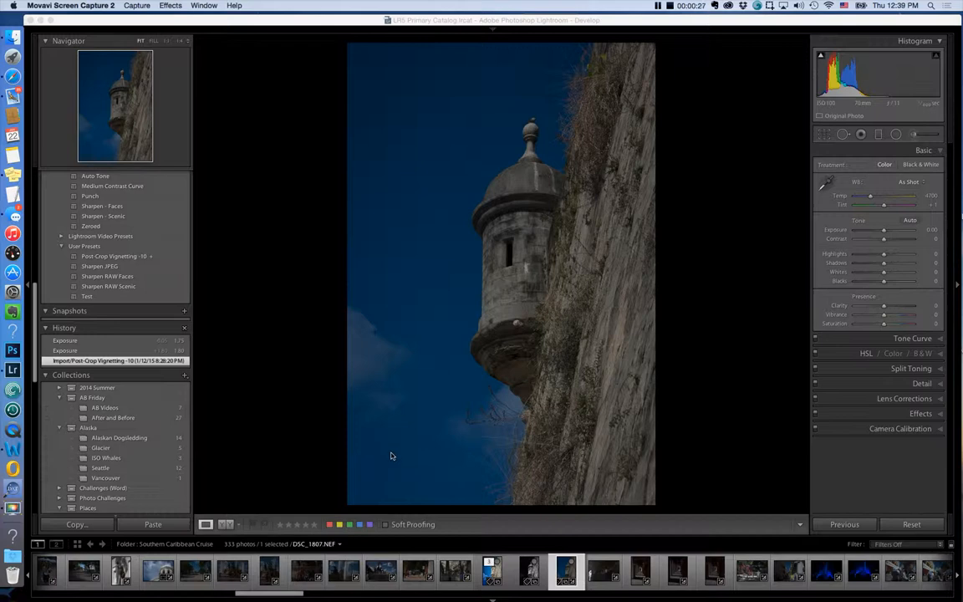
mouse_move(379, 442)
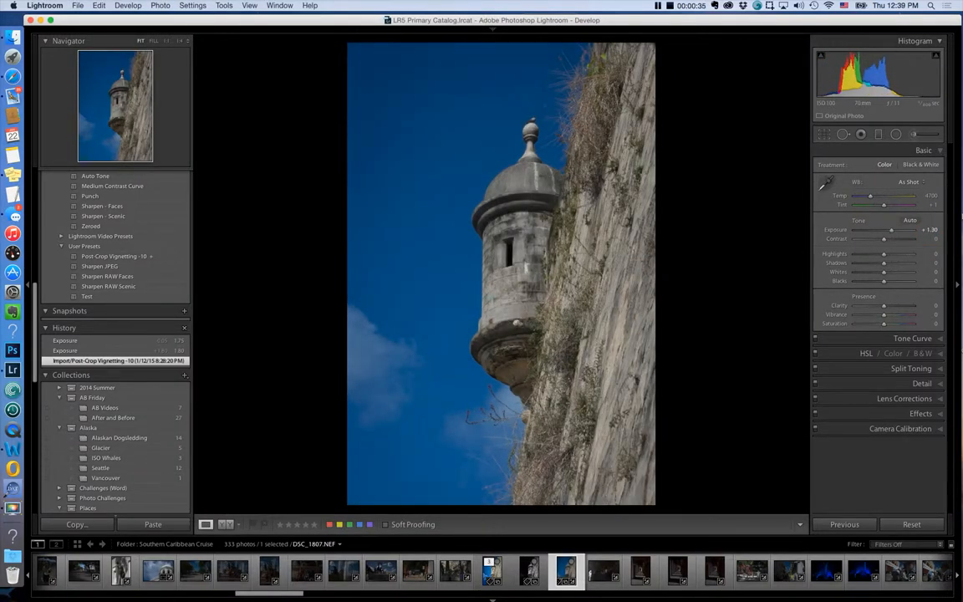
Raise the sentry box photo's exposure to about +1.75 in the Basic panel.
left_click_drag(890, 229, 898, 229)
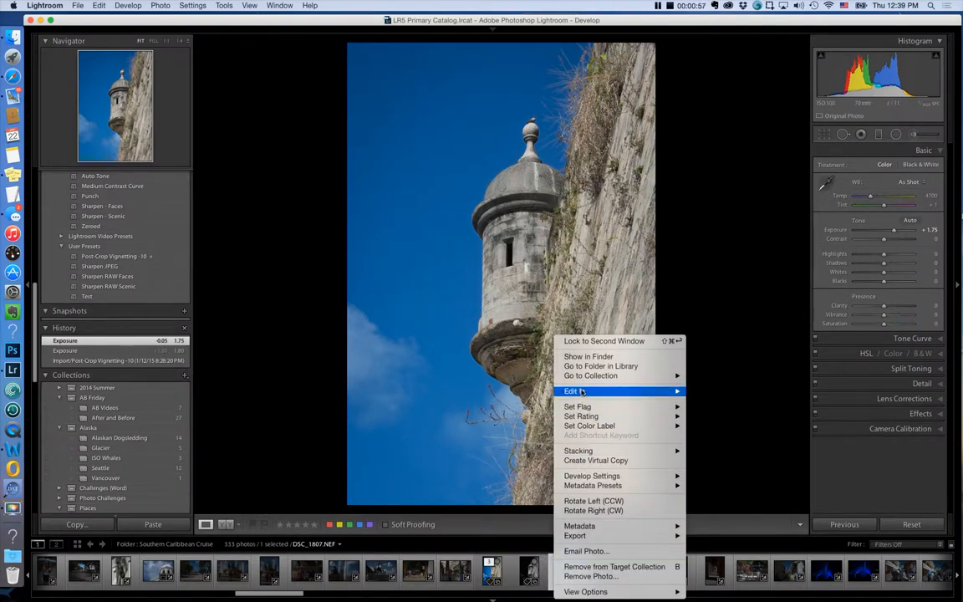
mouse_move(574, 390)
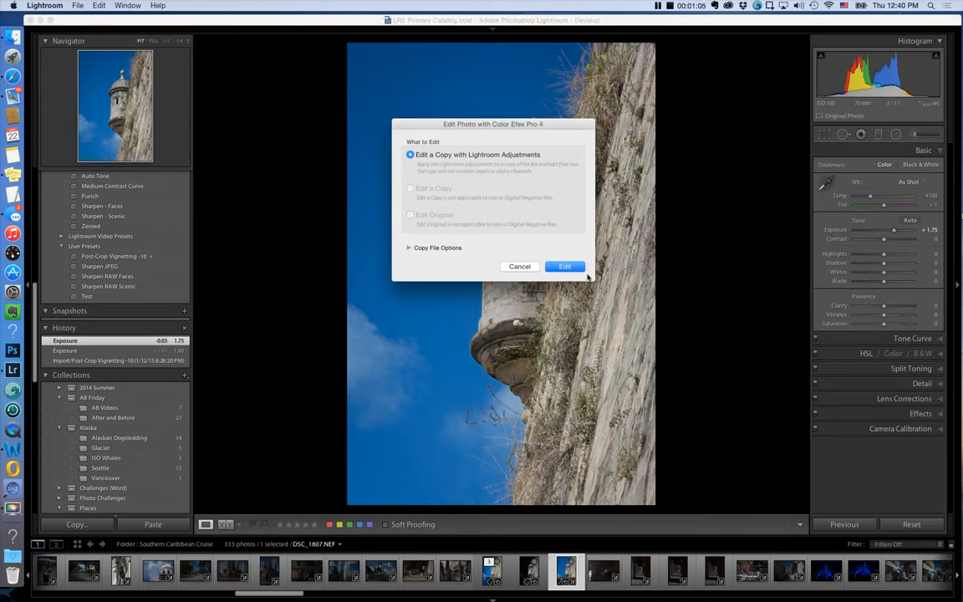
mouse_move(592, 264)
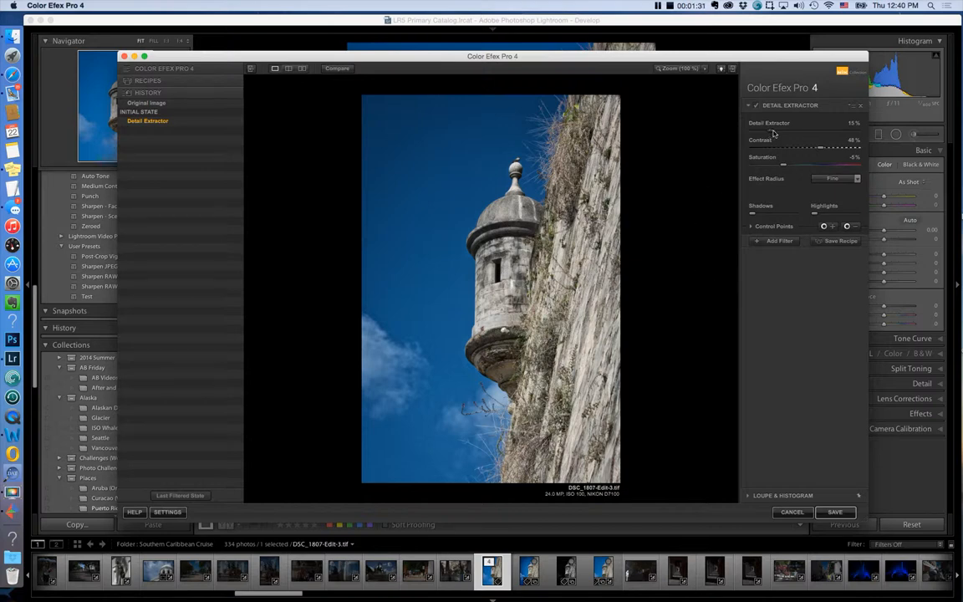
mouse_move(831, 113)
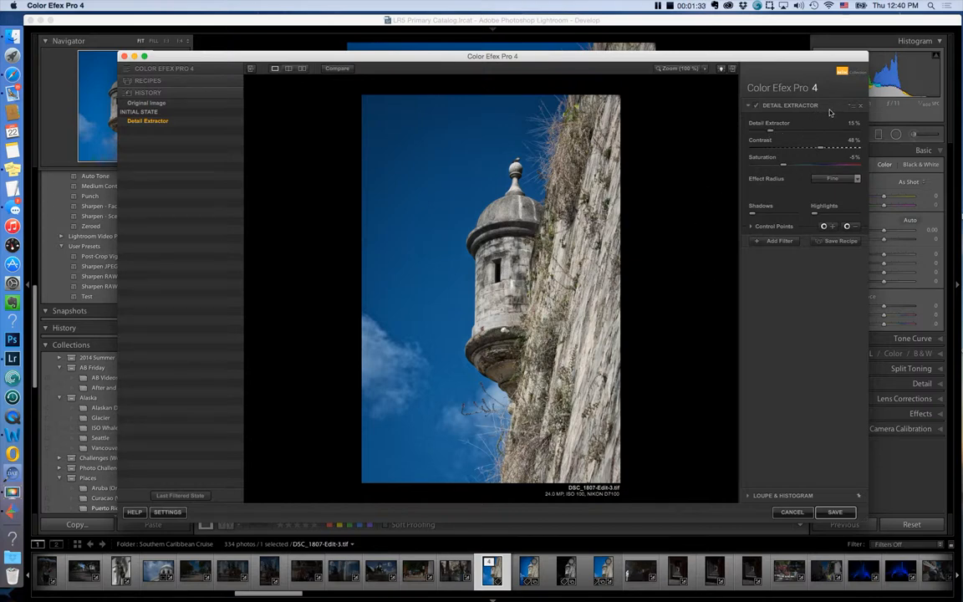
mouse_move(831, 109)
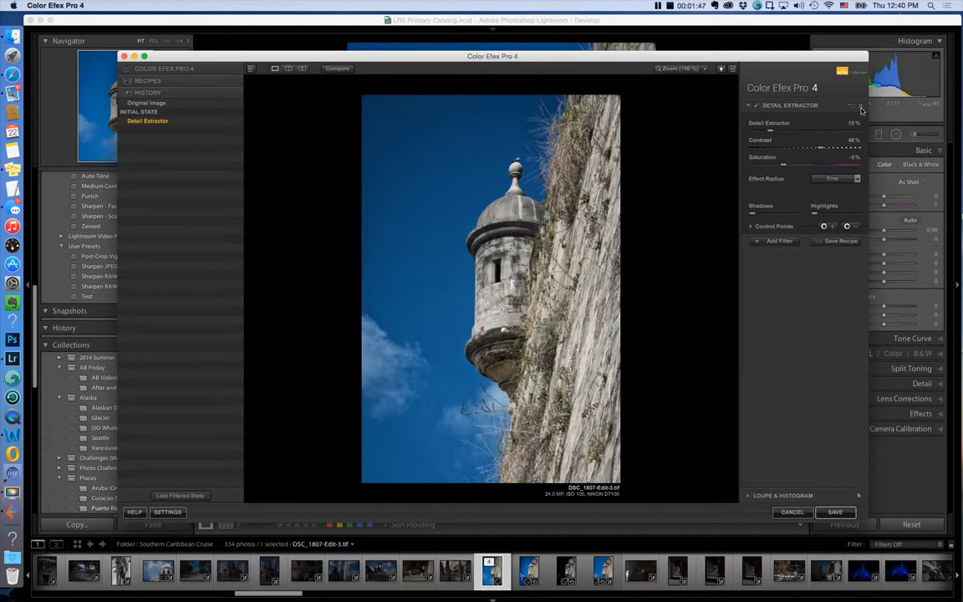
Remove the applied Detail Extractor filter, leaving an empty filter slot.
left_click(859, 106)
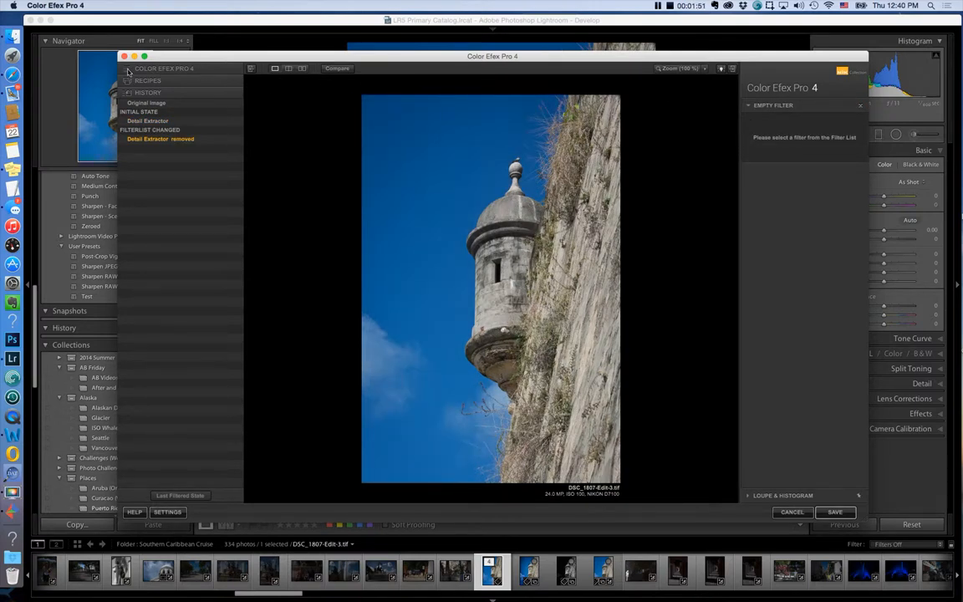
Expand the filter list and show the four Detail Extractor preset thumbnails.
left_click(129, 69)
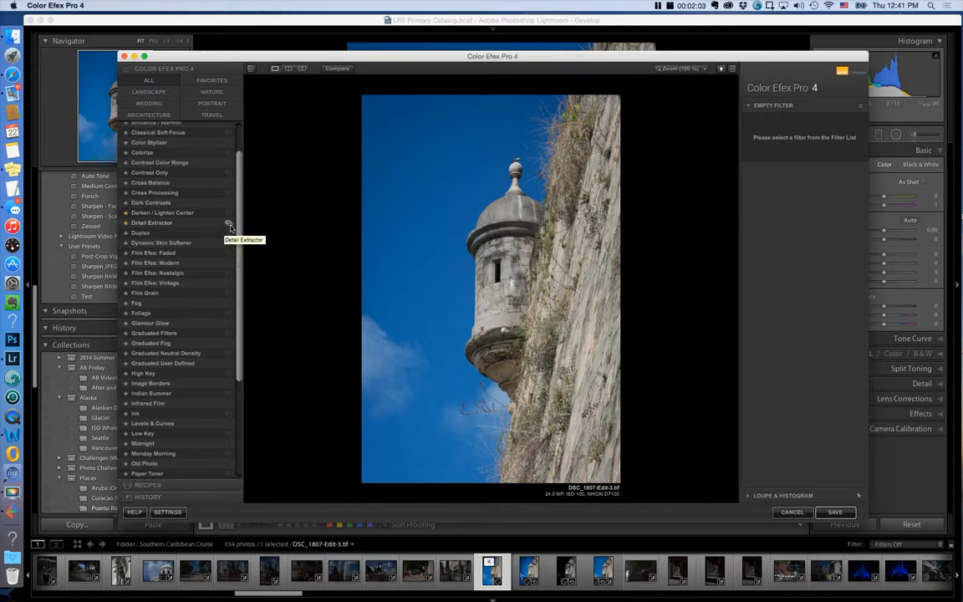
left_click(152, 222)
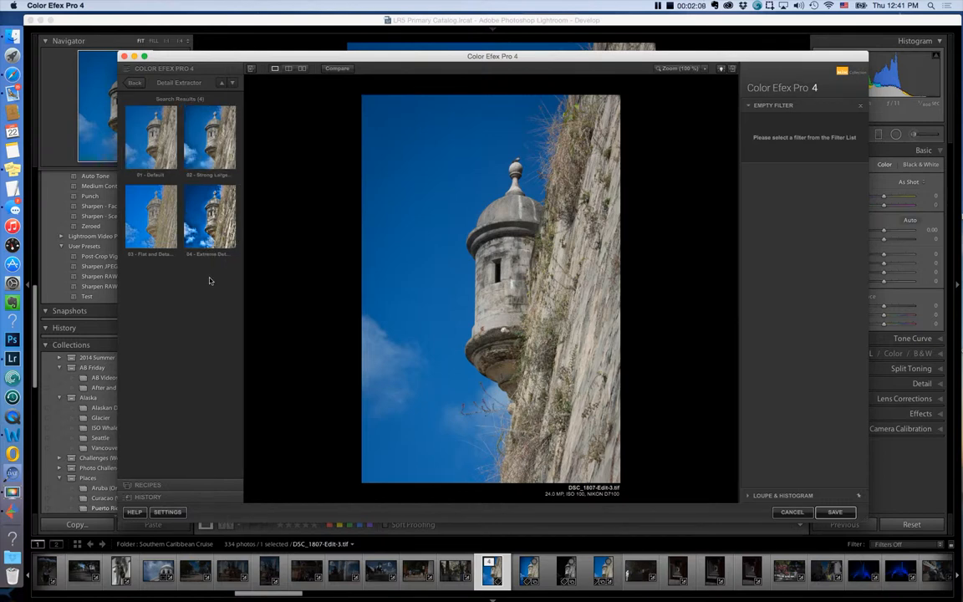
Apply the 01 - Default Detail Extractor preset with detail at 47% and contrast at -8%.
left_click(150, 138)
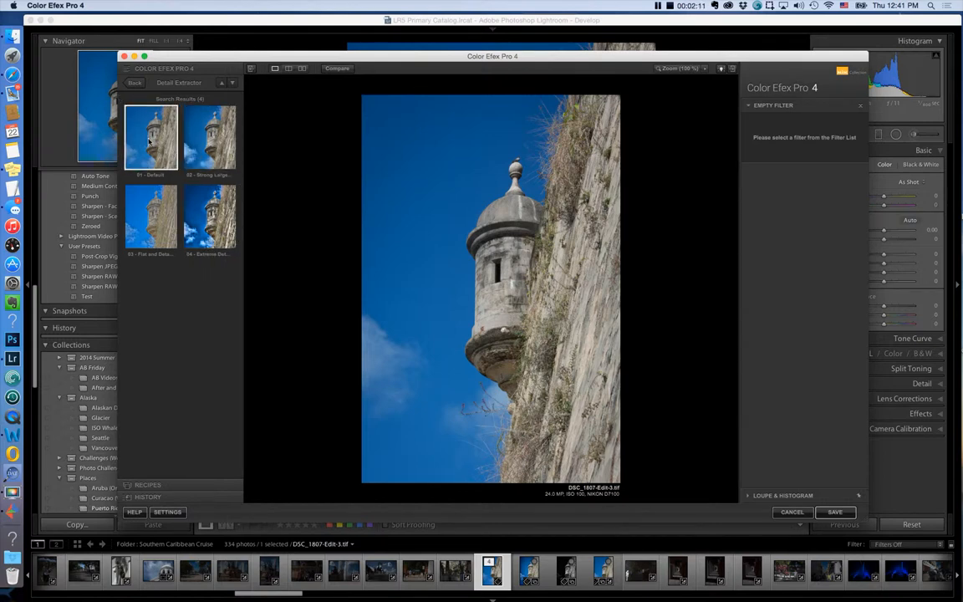
left_click(151, 138)
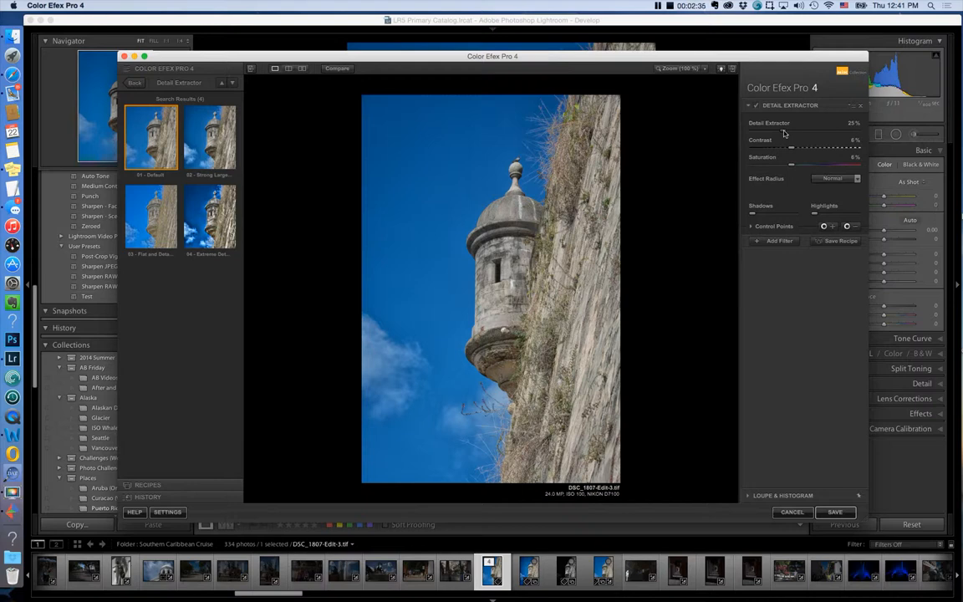
left_click_drag(791, 131, 817, 131)
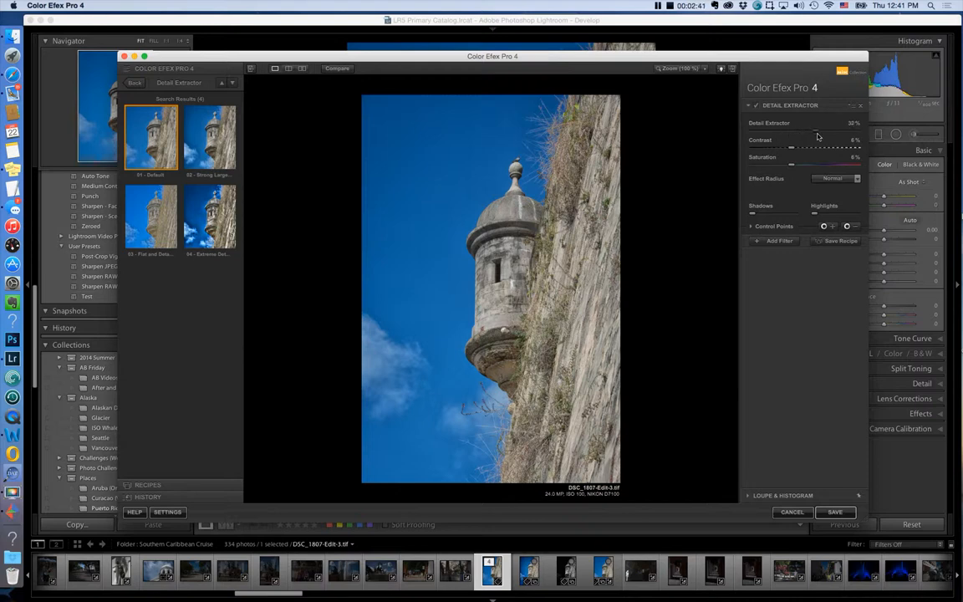
left_click_drag(815, 131, 846, 131)
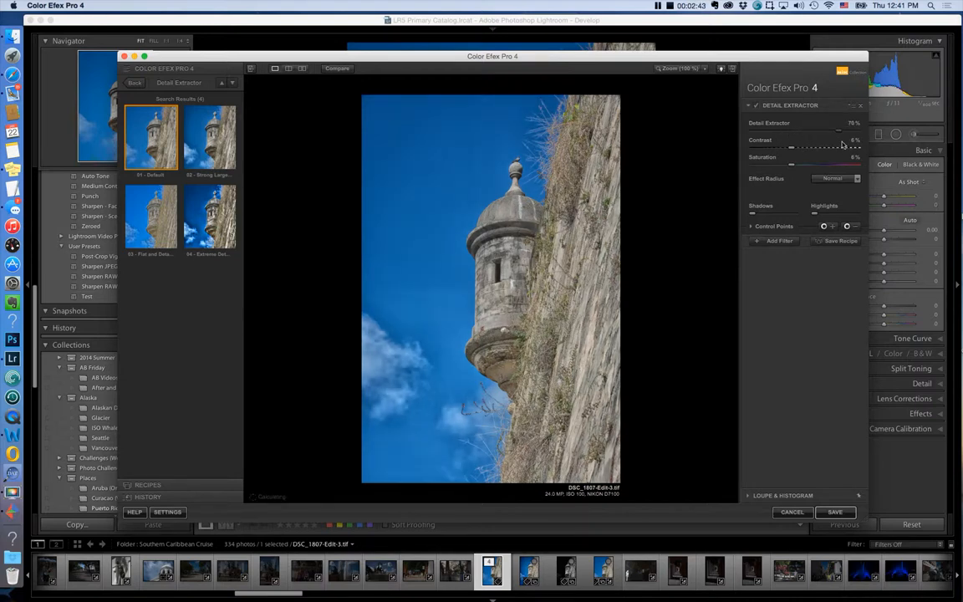
left_click_drag(839, 131, 810, 131)
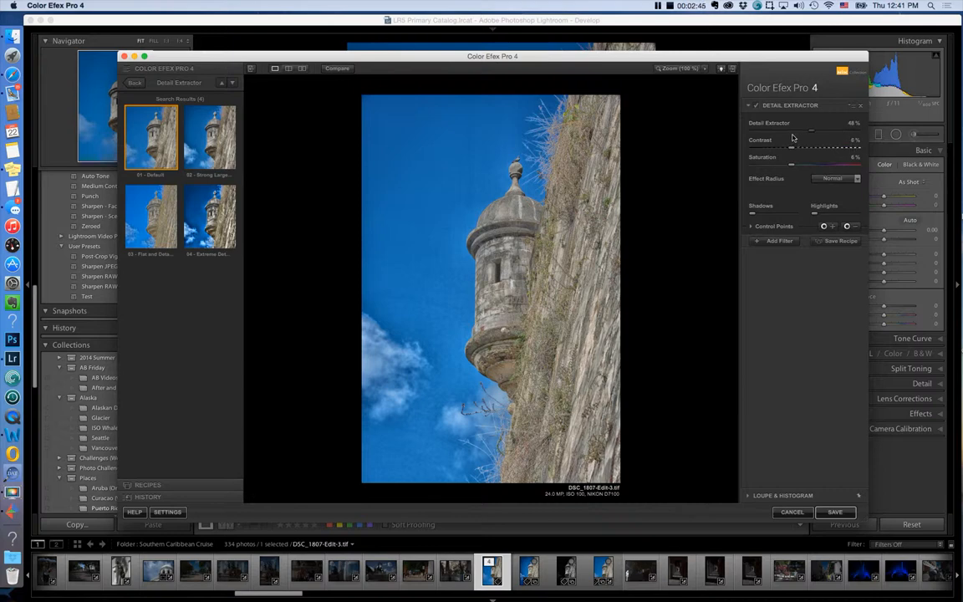
left_click_drag(810, 132, 748, 132)
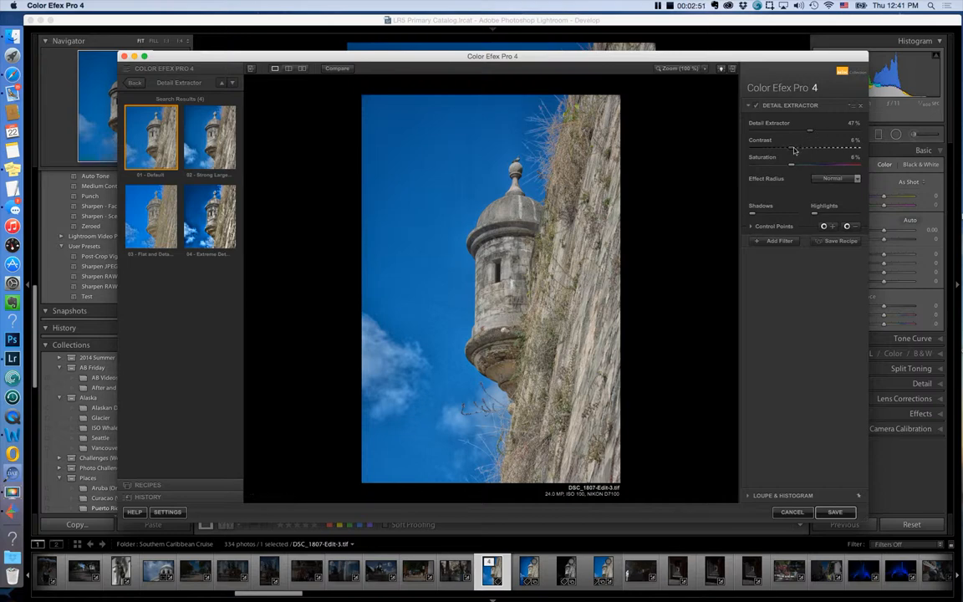
left_click_drag(792, 151, 819, 150)
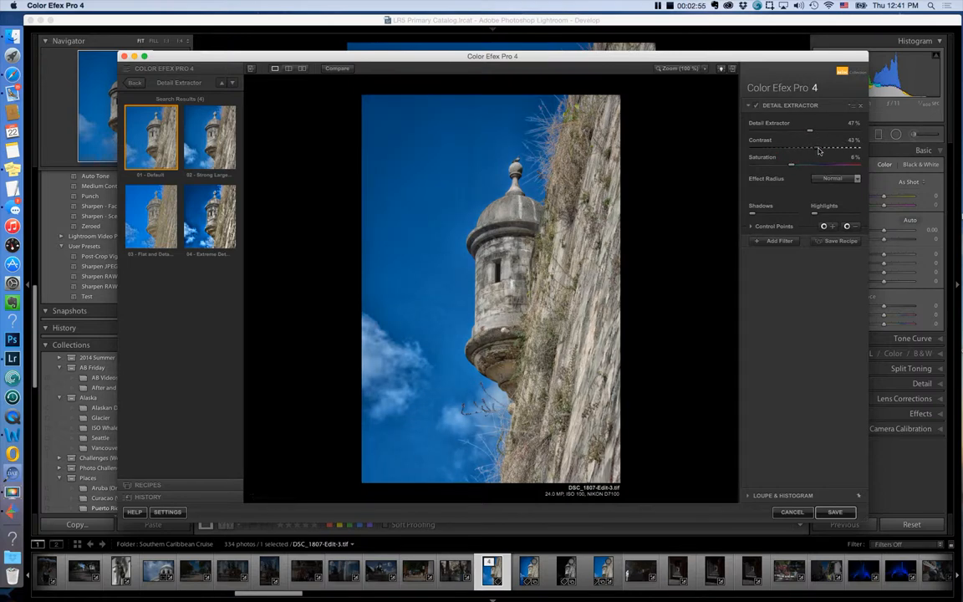
left_click_drag(809, 148, 782, 149)
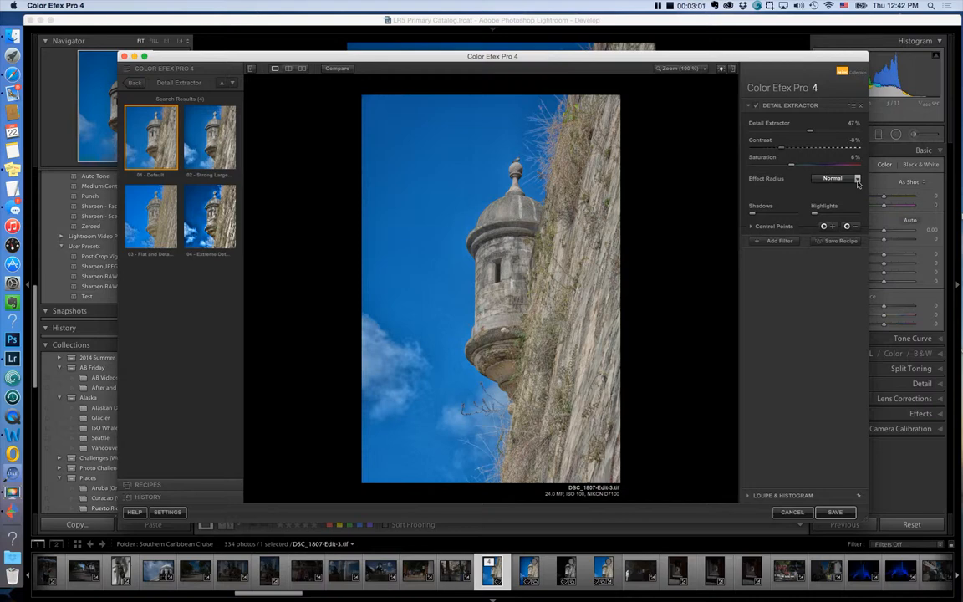
Compare Fine and Normal effect radius options, settling on Large.
left_click(857, 178)
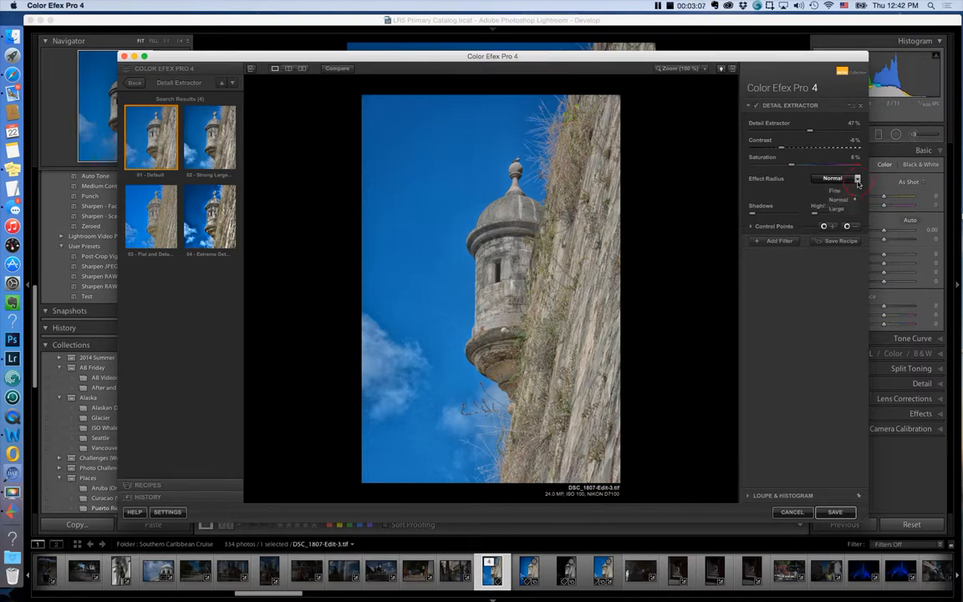
left_click(836, 178)
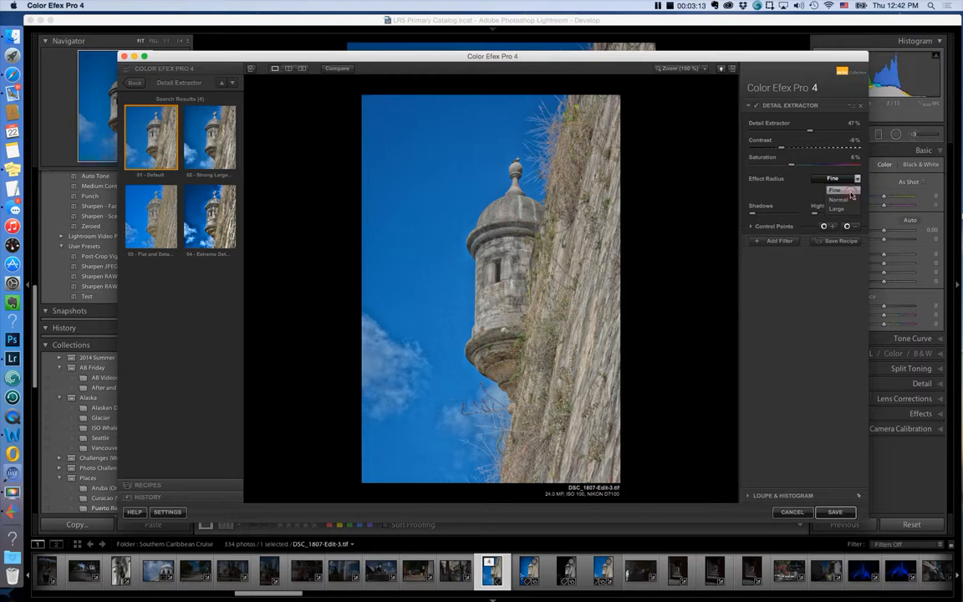
left_click(836, 189)
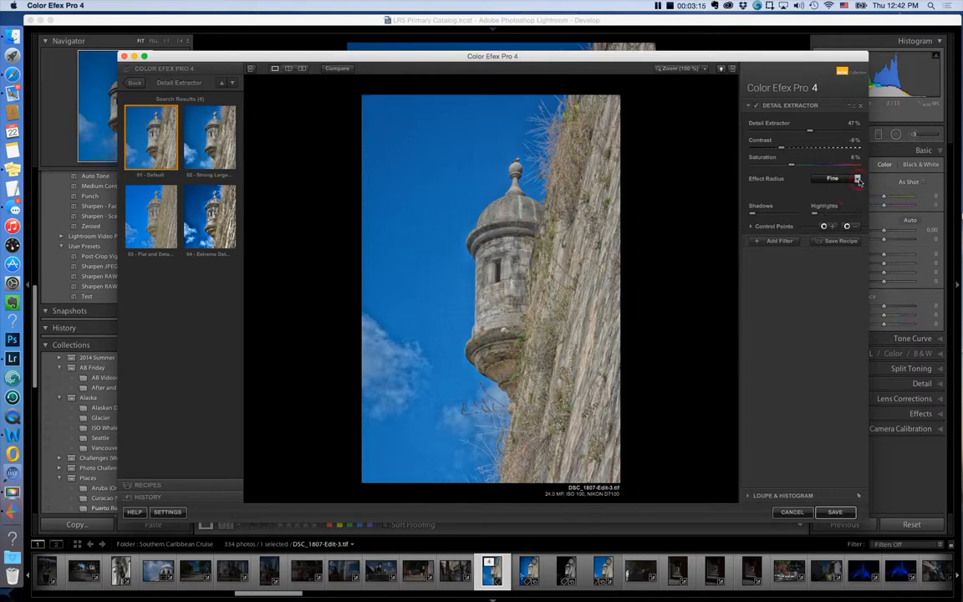
left_click(836, 178)
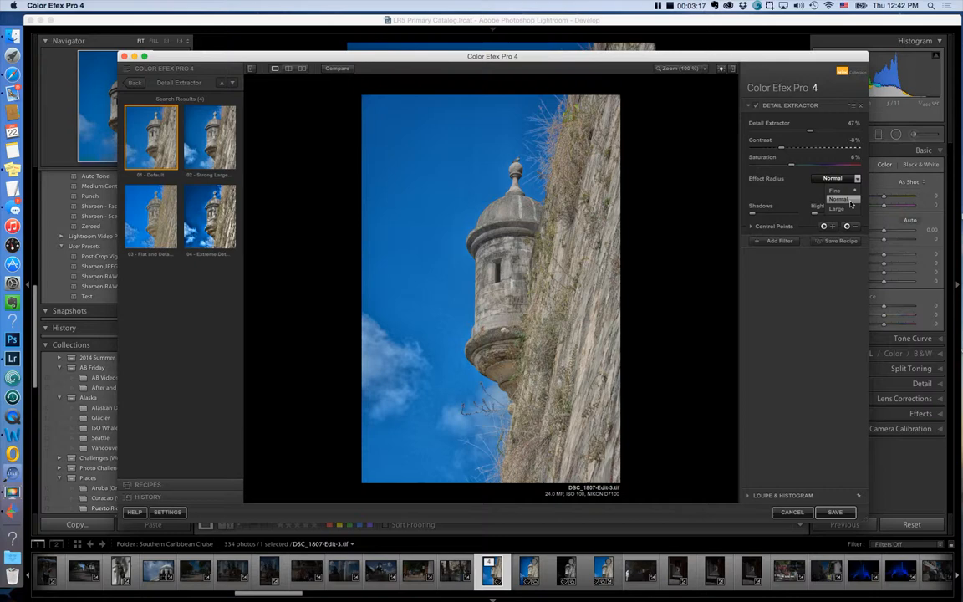
left_click(837, 199)
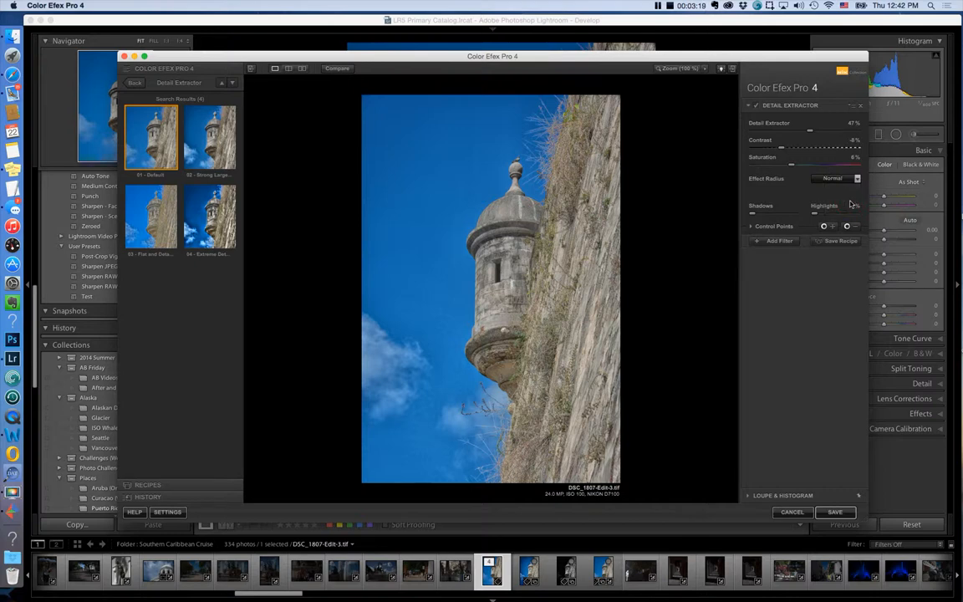
left_click(836, 178)
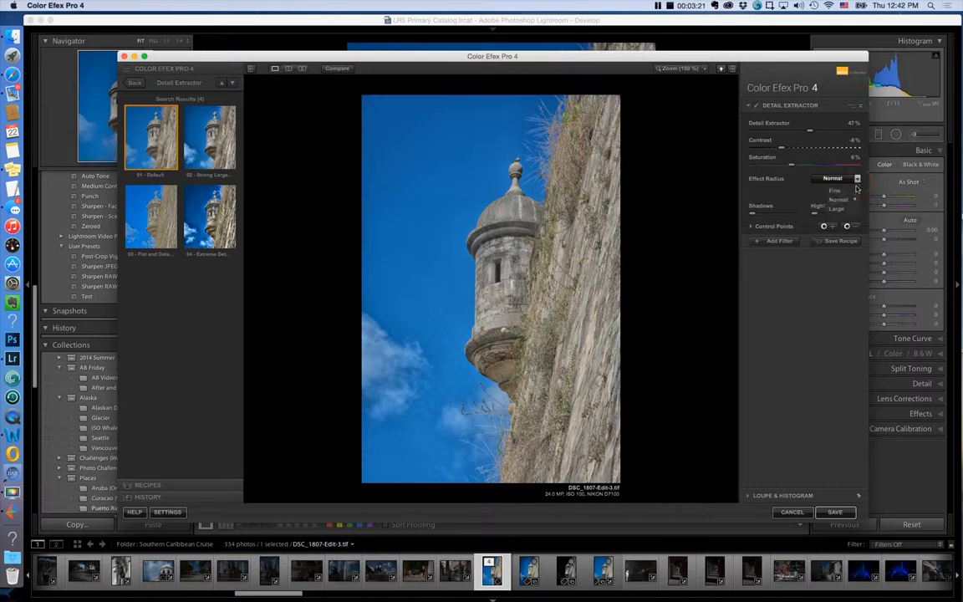
left_click(837, 208)
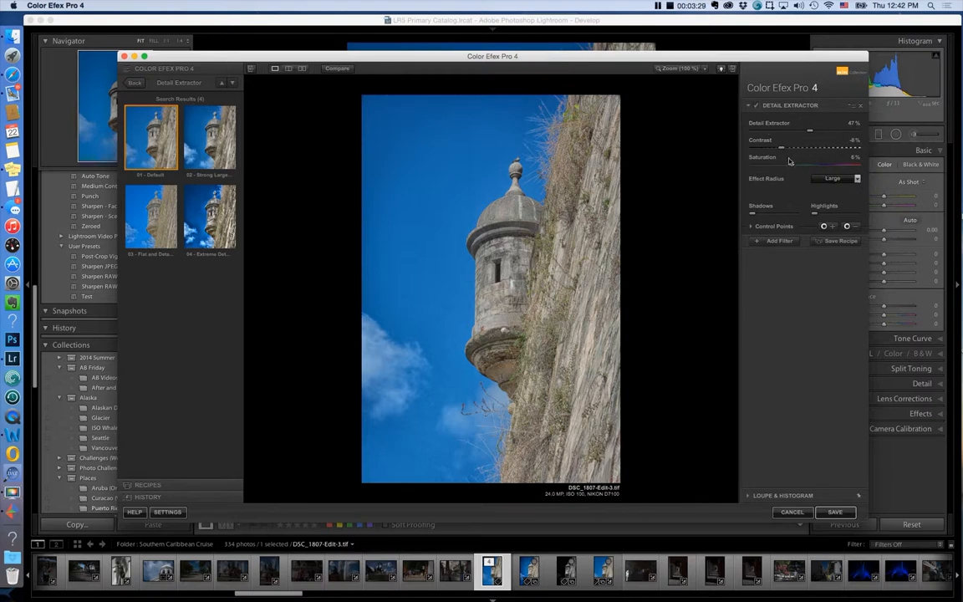
mouse_move(807, 176)
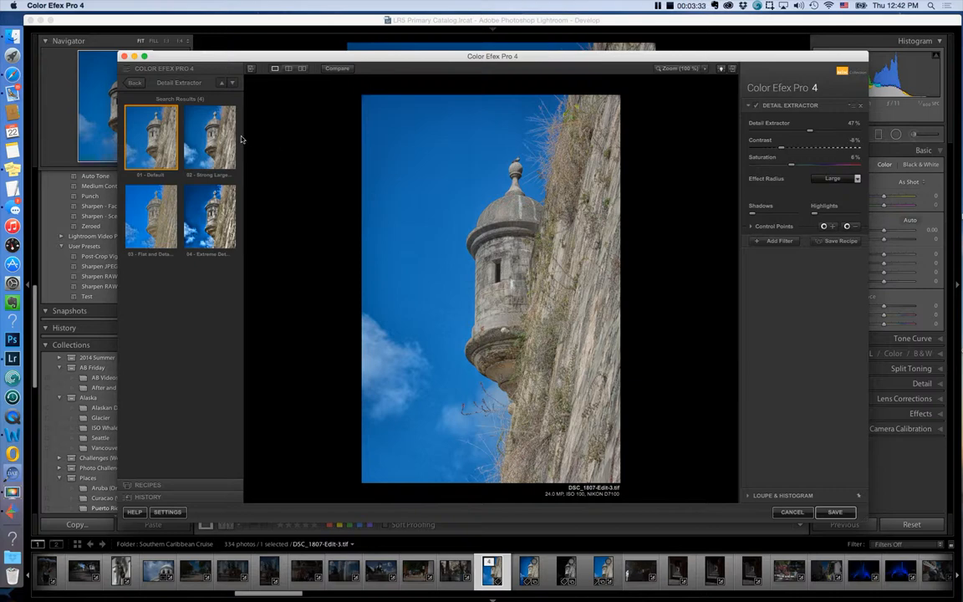
Apply the 02 - Strong Large Details preset and set the effect radius to Fine.
left_click(210, 216)
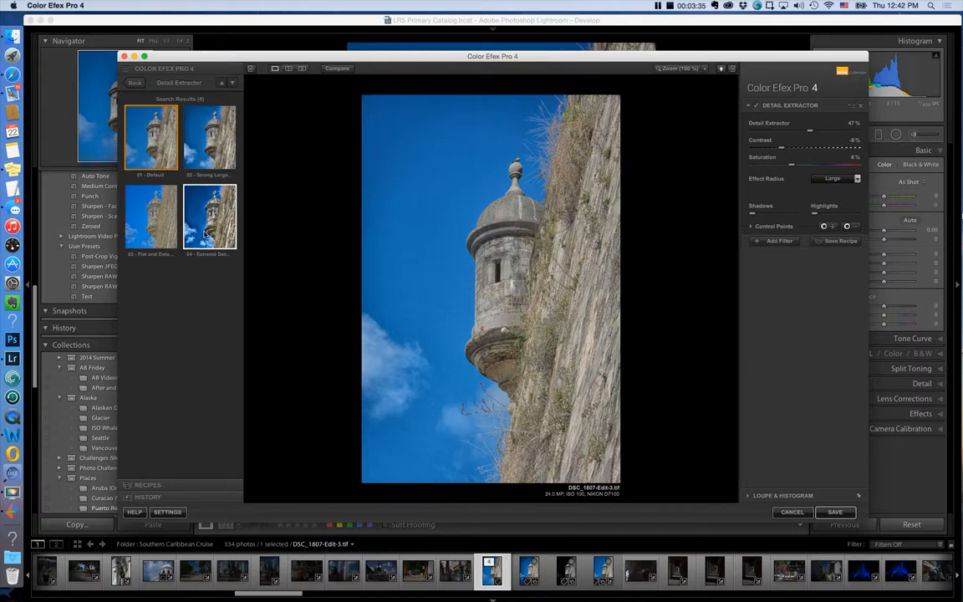
mouse_move(210, 215)
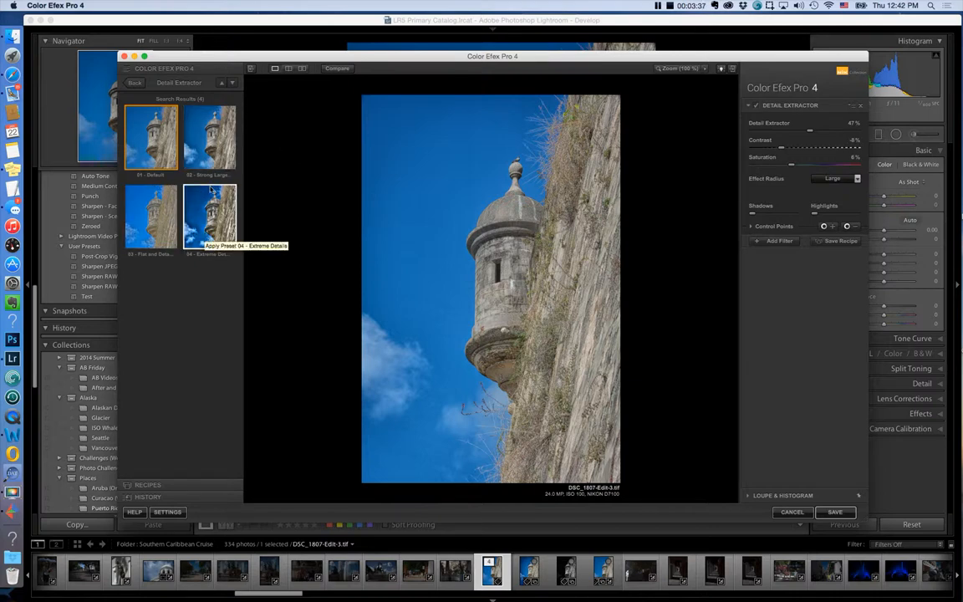
mouse_move(209, 138)
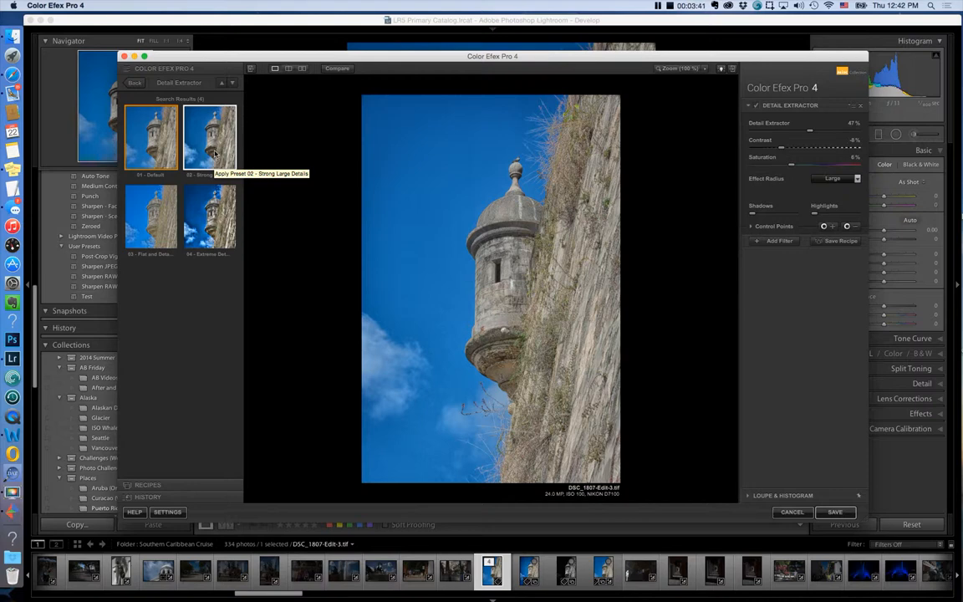
left_click(209, 138)
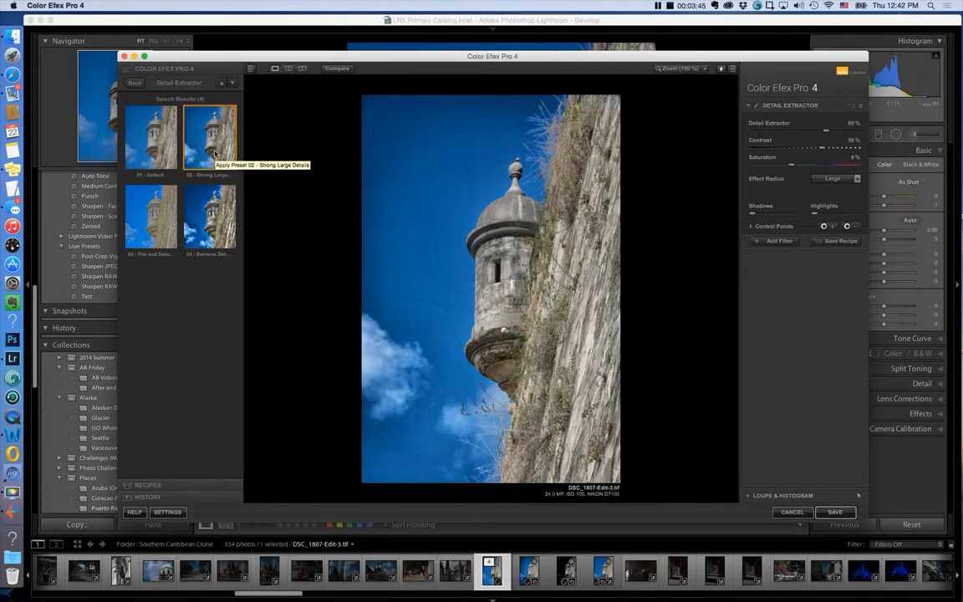
mouse_move(730, 171)
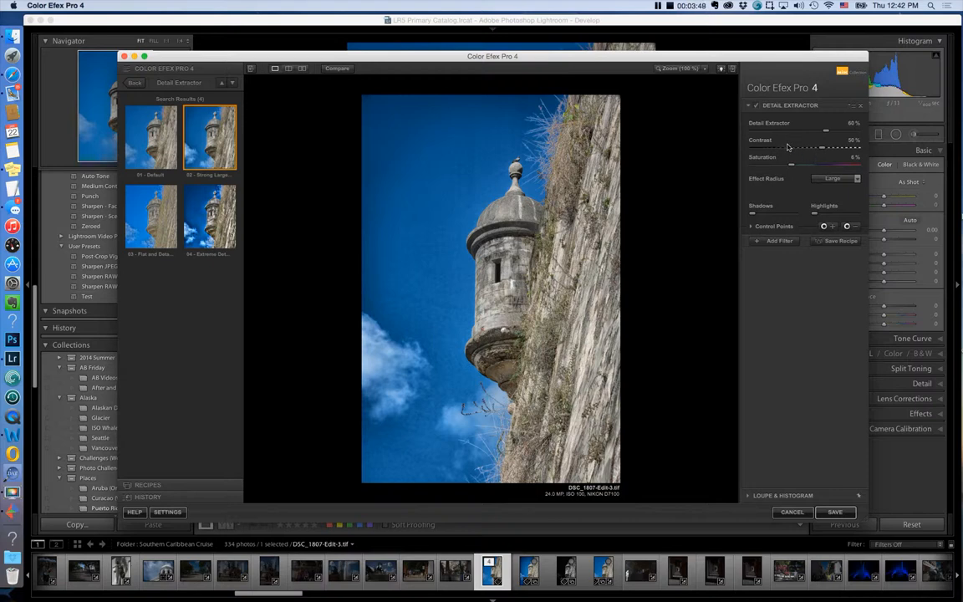
mouse_move(788, 146)
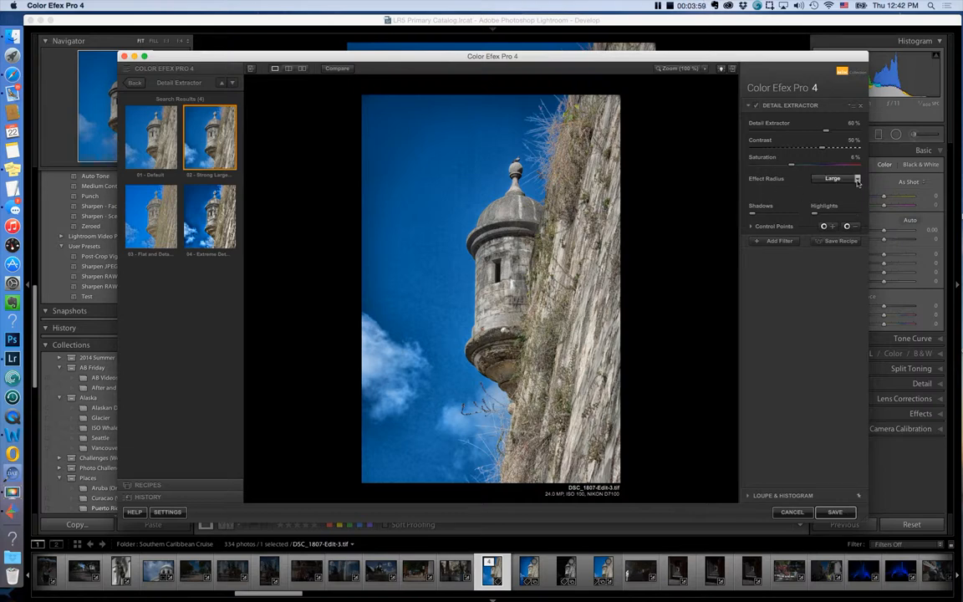
left_click(856, 178)
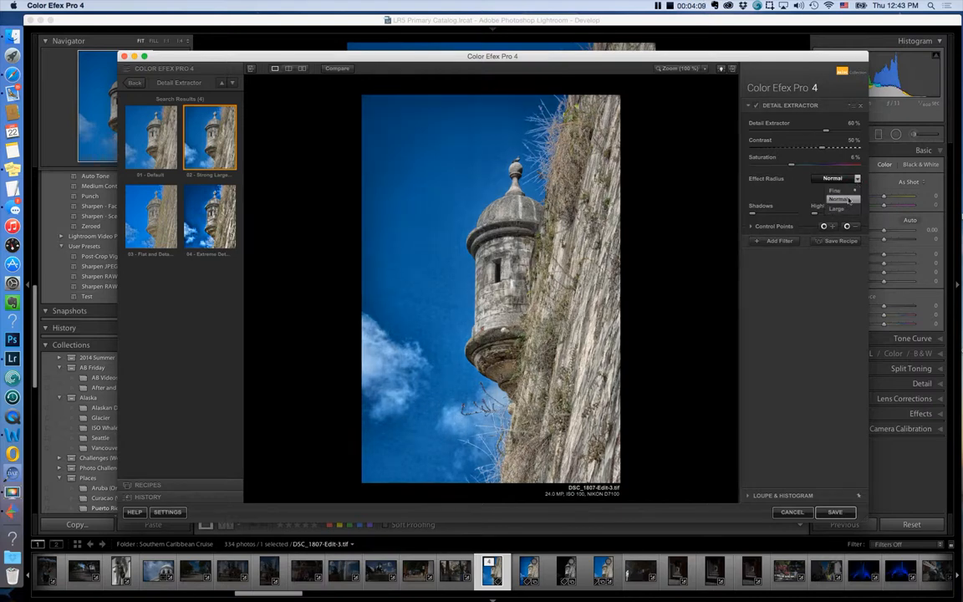
left_click(838, 208)
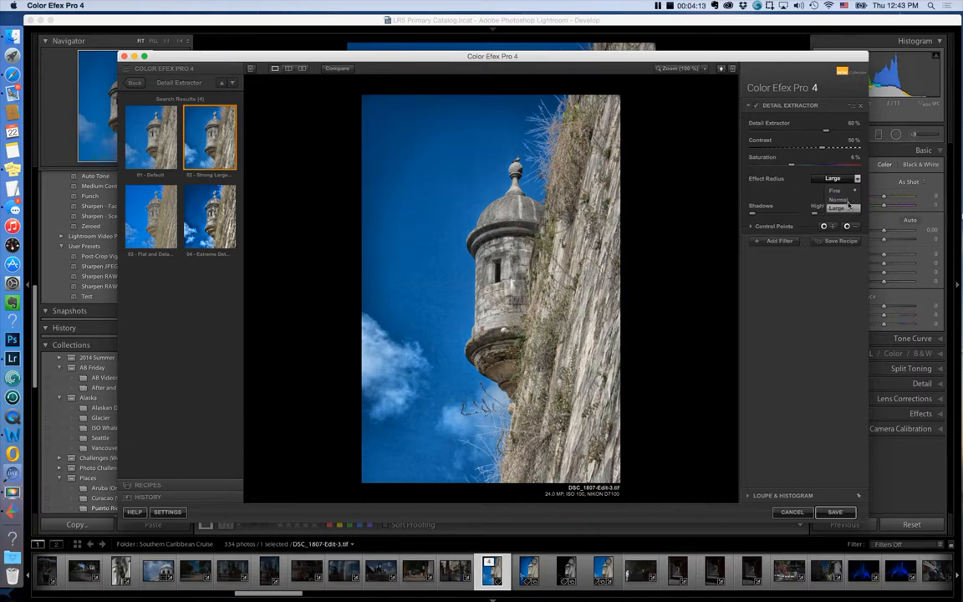
left_click(833, 178)
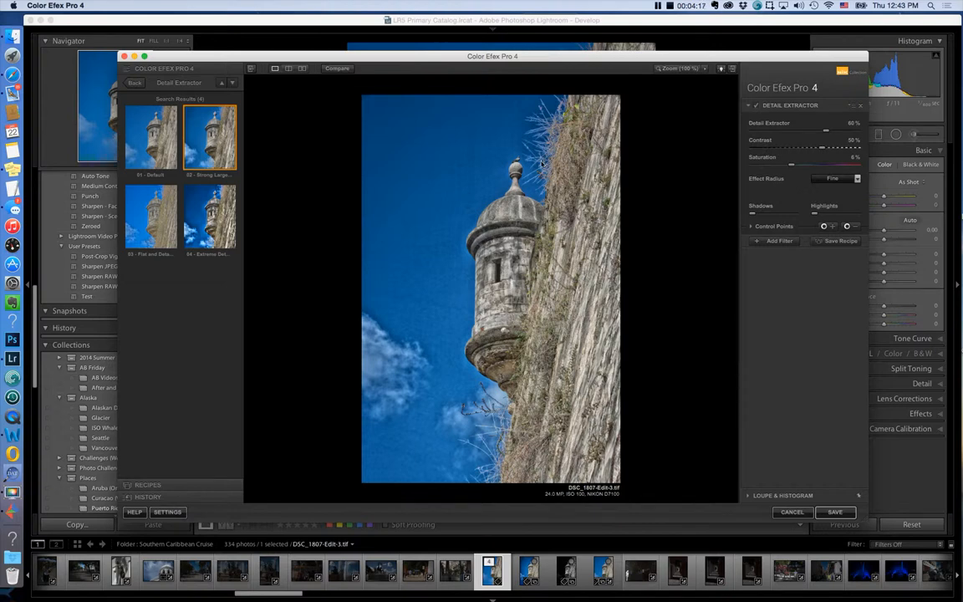
mouse_move(525, 443)
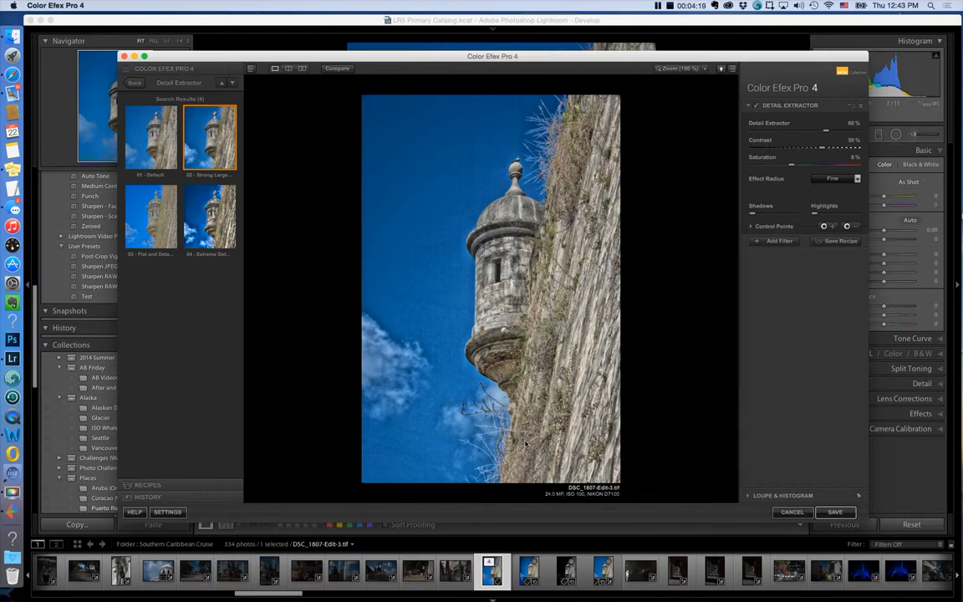
mouse_move(388, 372)
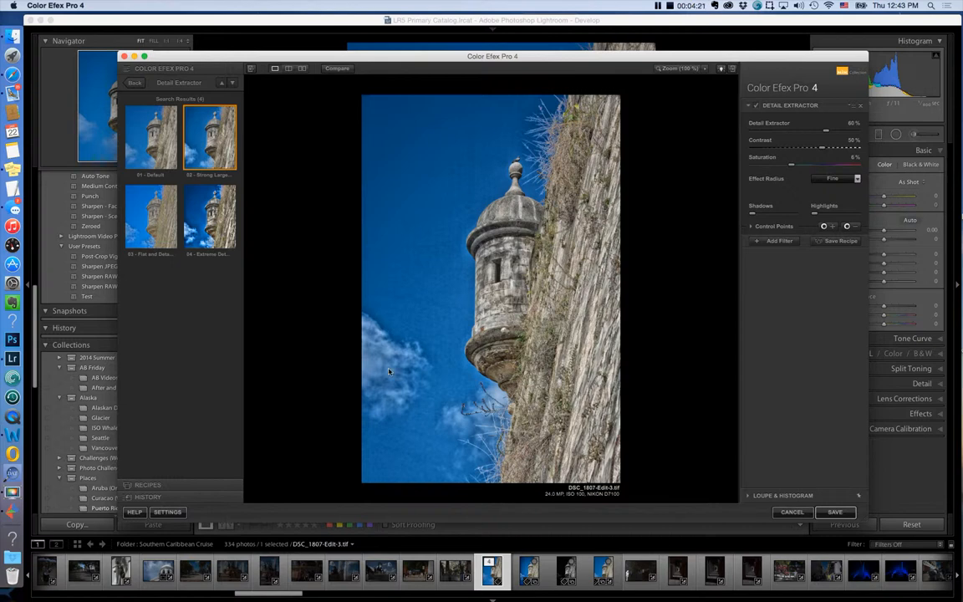
mouse_move(693, 325)
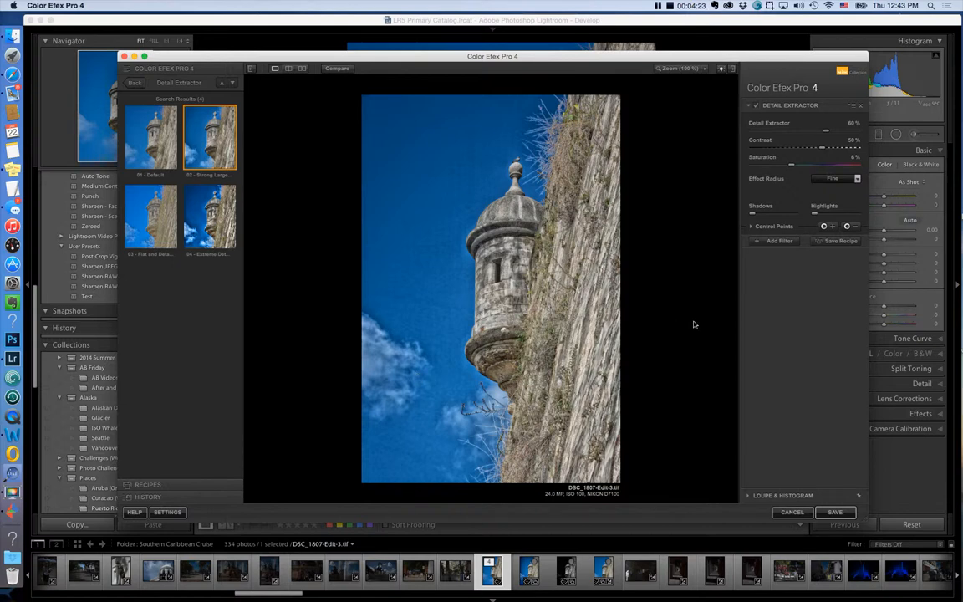
mouse_move(790, 284)
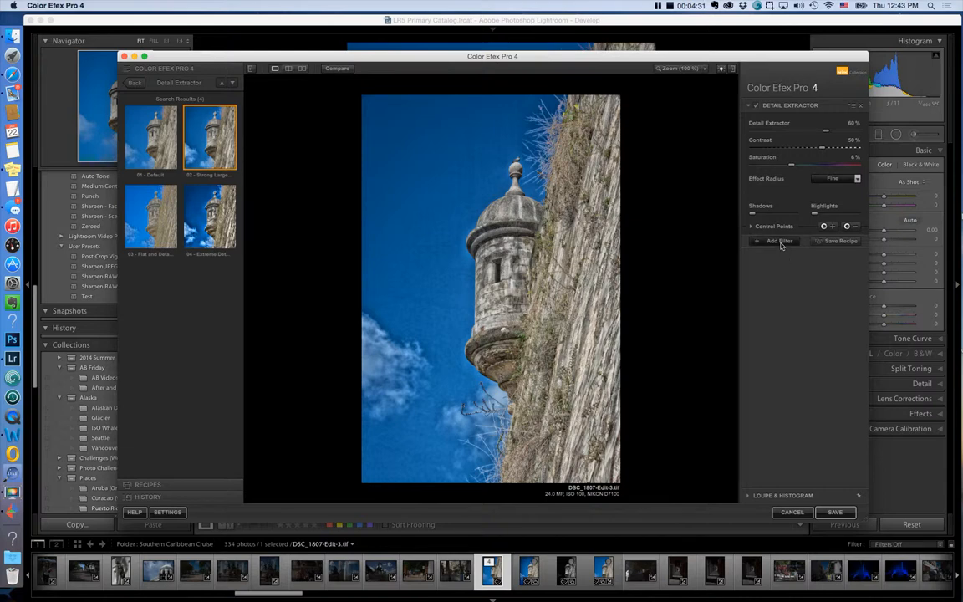
Add a second filter slot and pick Tonal Contrast to show its presets.
left_click(777, 241)
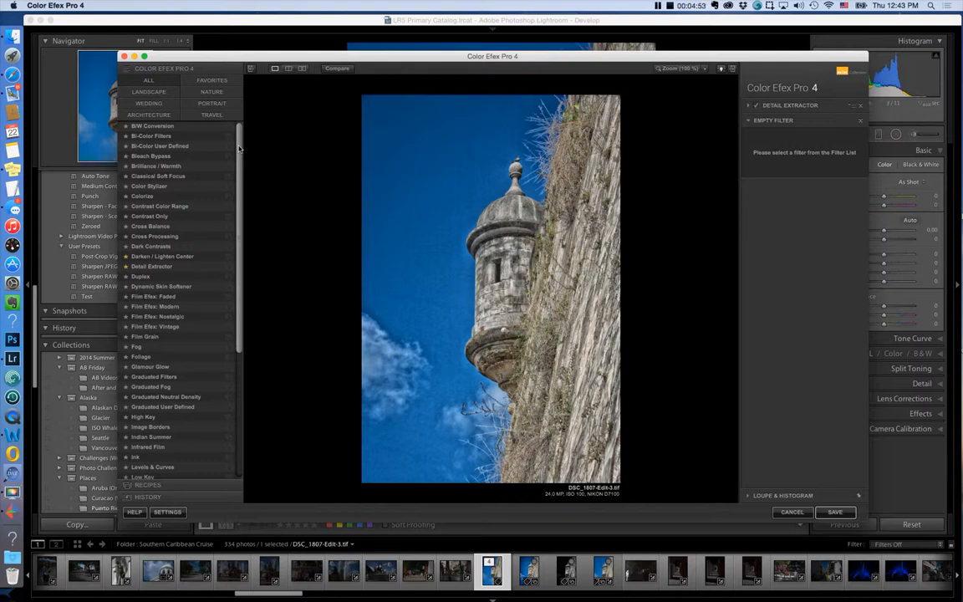
scroll("down", 3)
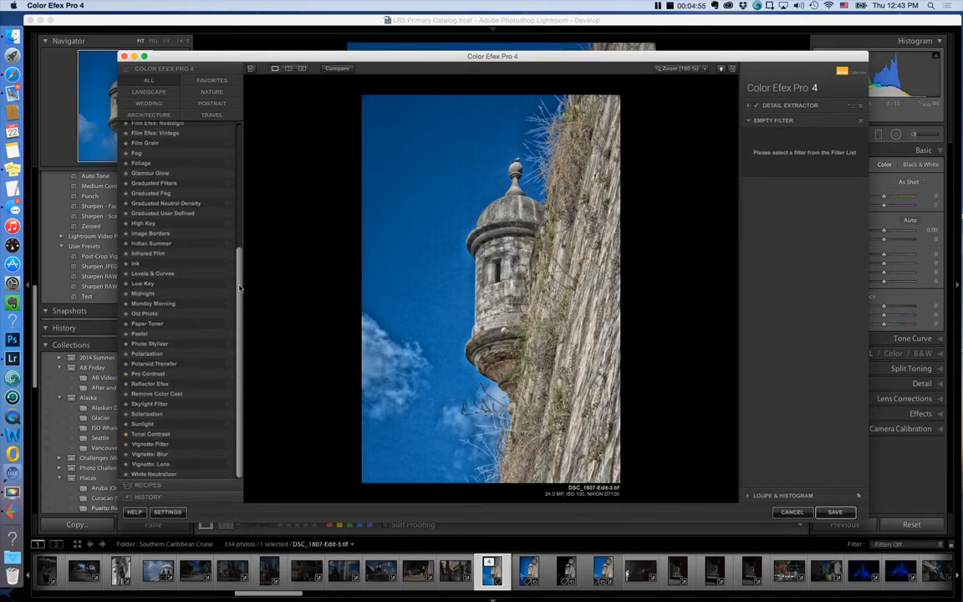
mouse_move(230, 438)
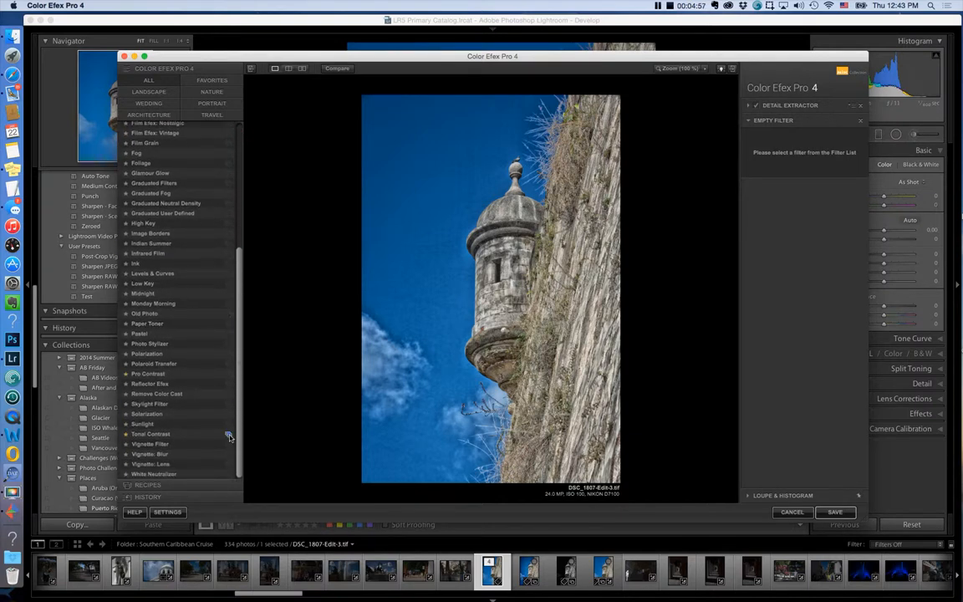
left_click(151, 433)
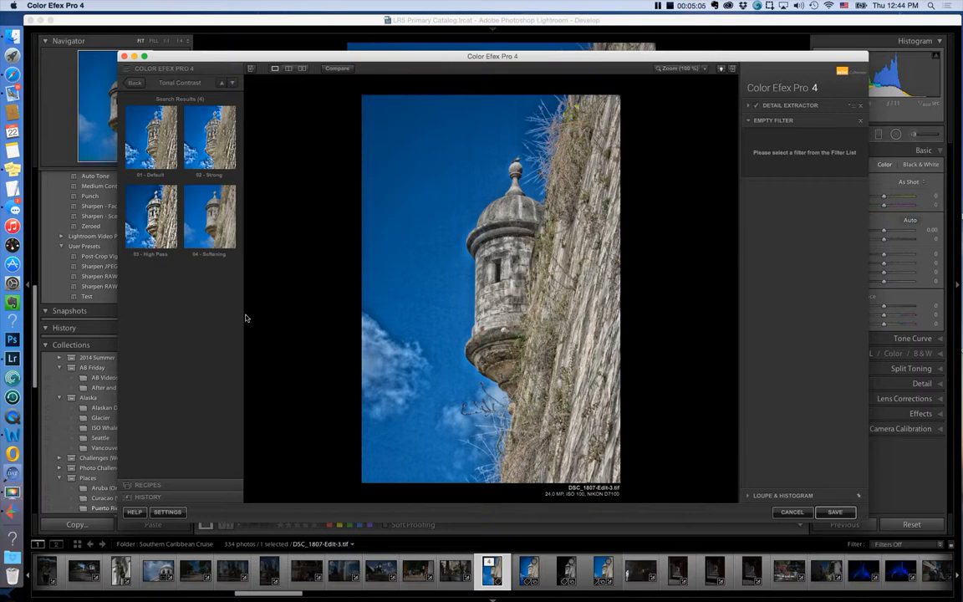
mouse_move(279, 250)
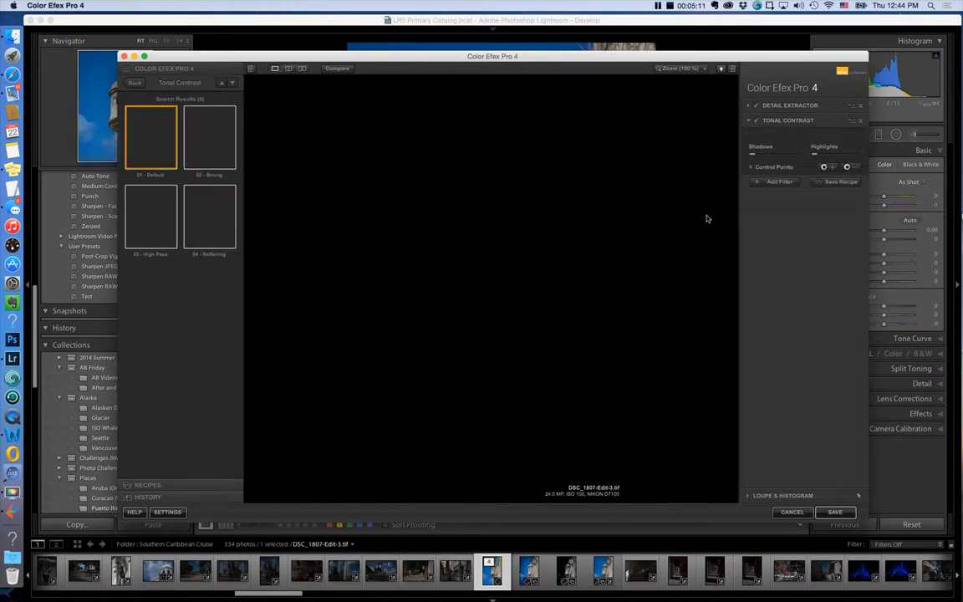
Give Tonal Contrast the High Pass contrast type (highlights/shadows 80%, midtones 19%) after comparing Standard.
left_click(151, 137)
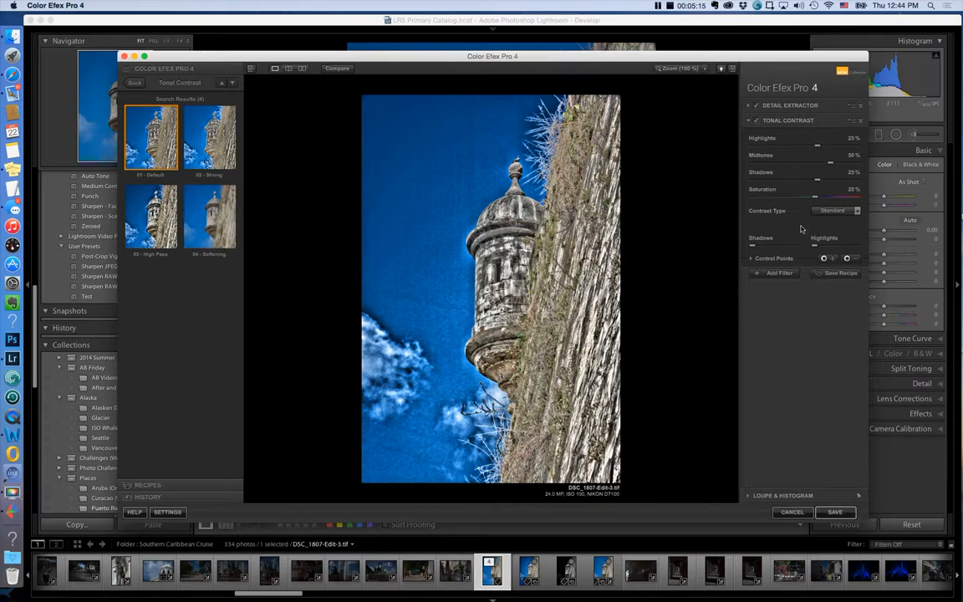
left_click(855, 210)
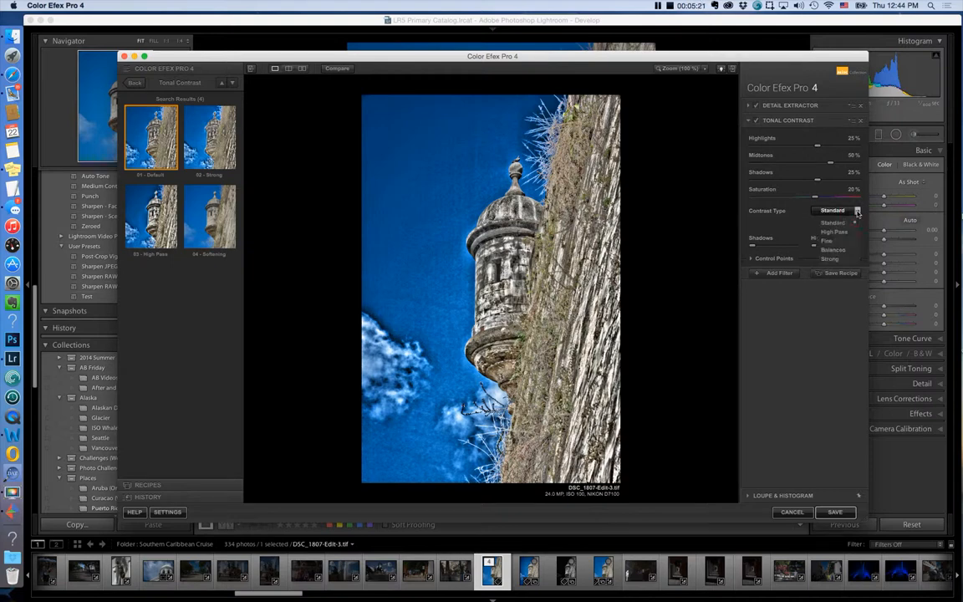
left_click(833, 230)
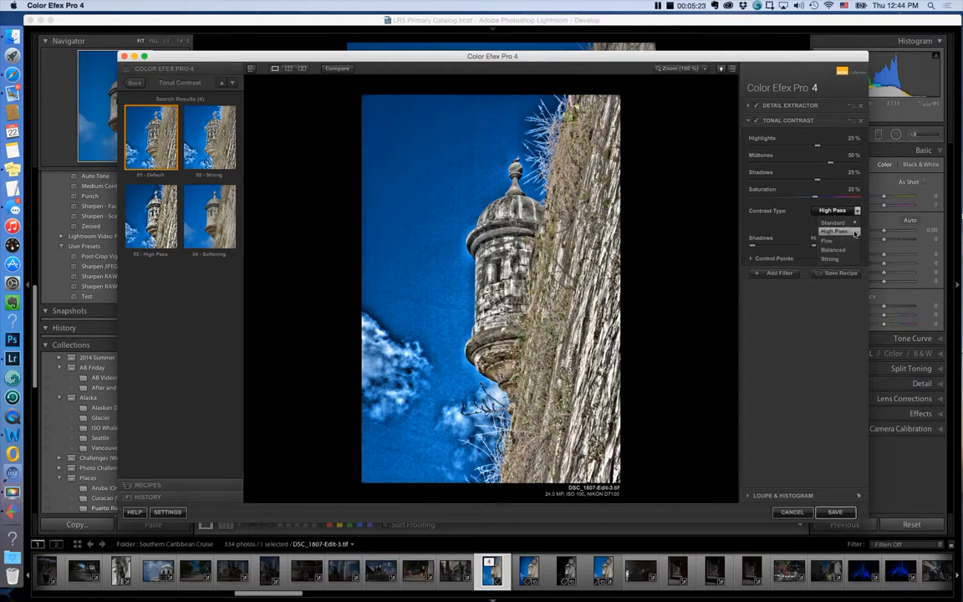
left_click(833, 222)
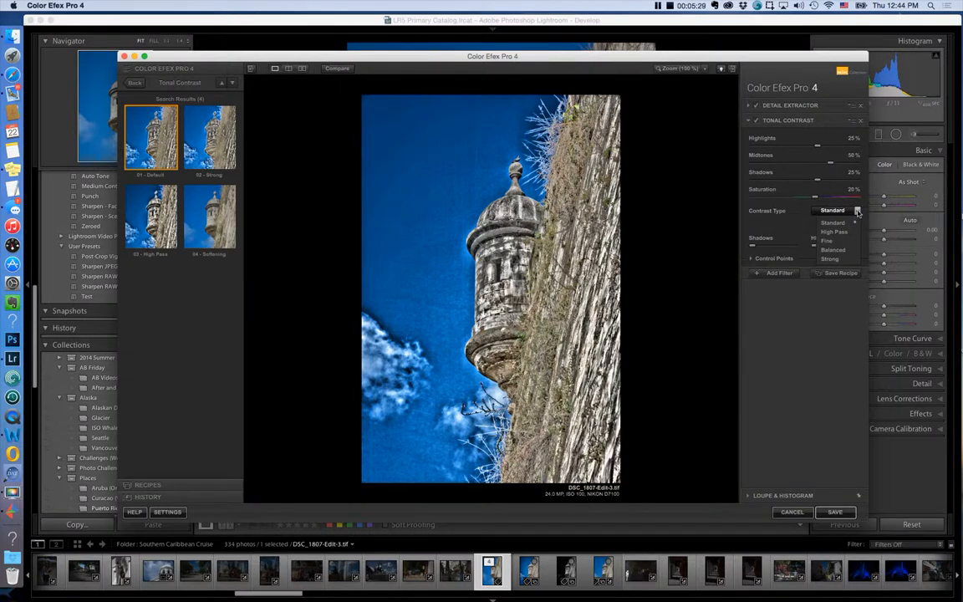
left_click(833, 232)
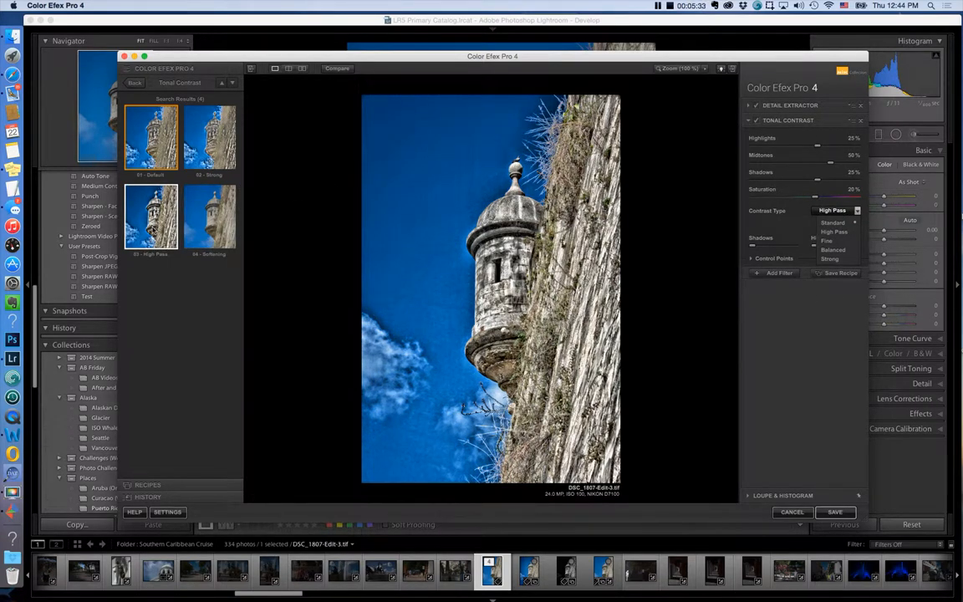
left_click(151, 217)
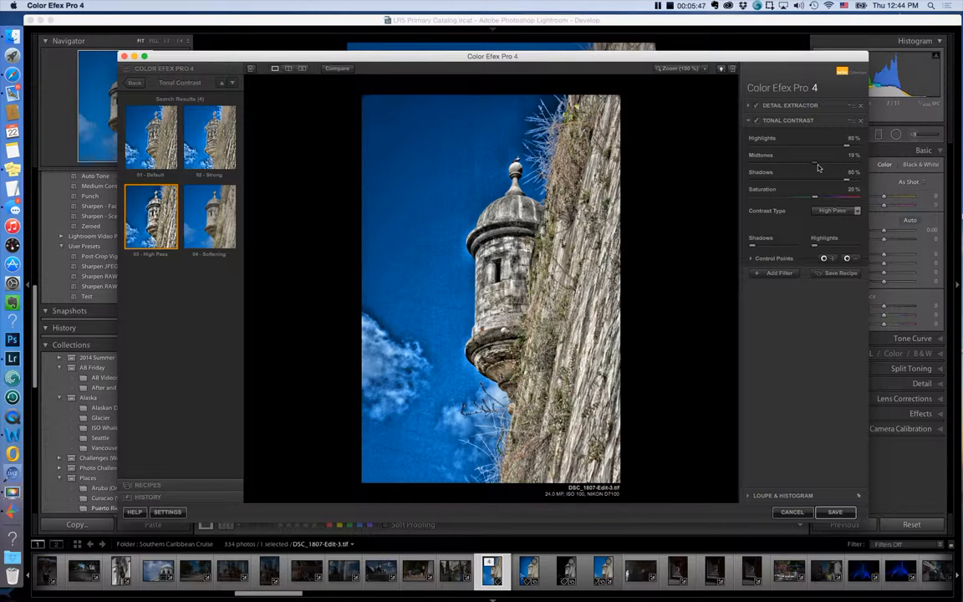
Set Tonal Contrast midtones to 20%, then toggle both filters off and on to compare.
left_click_drag(815, 155, 817, 155)
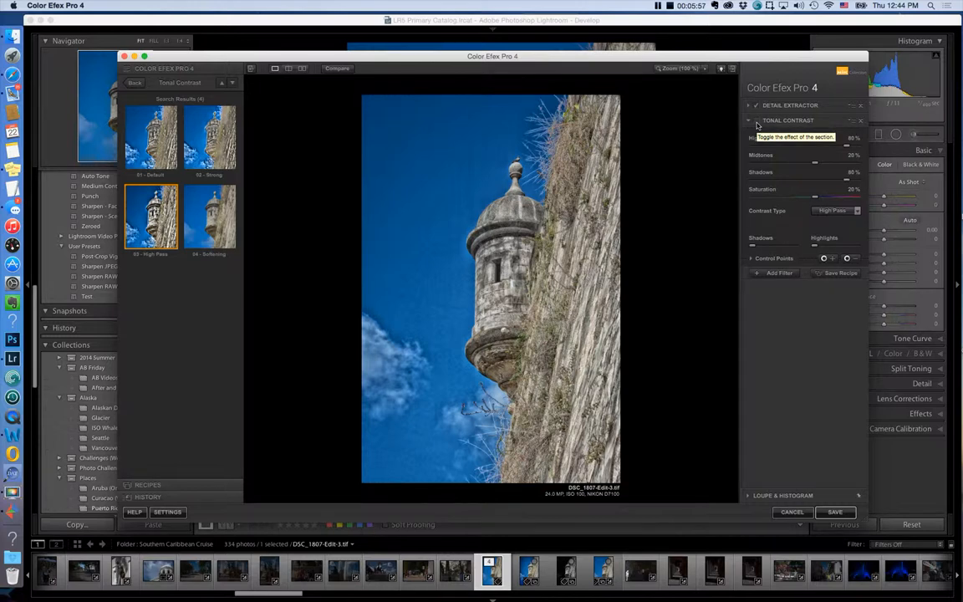
left_click(755, 120)
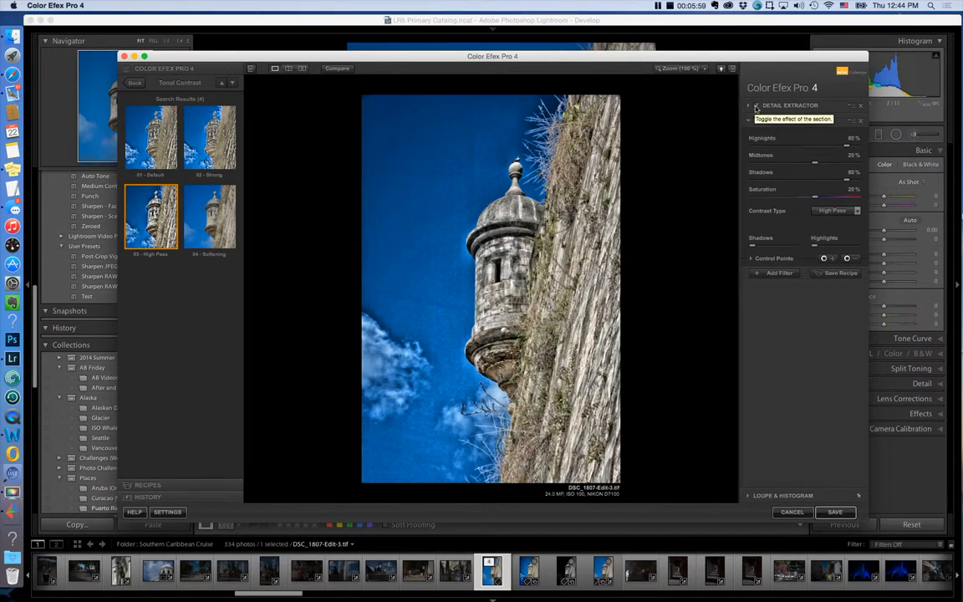
left_click(748, 106)
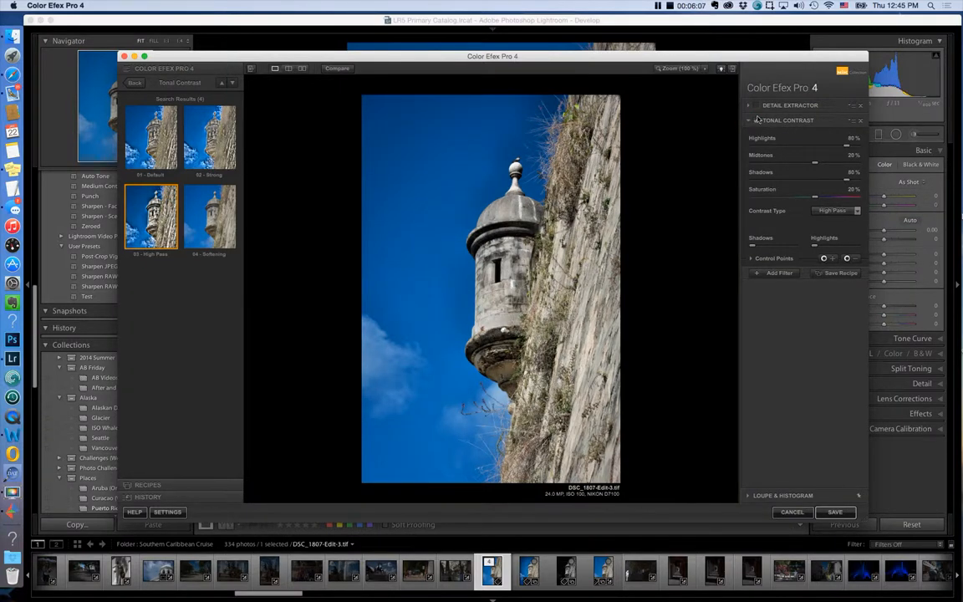
left_click(756, 120)
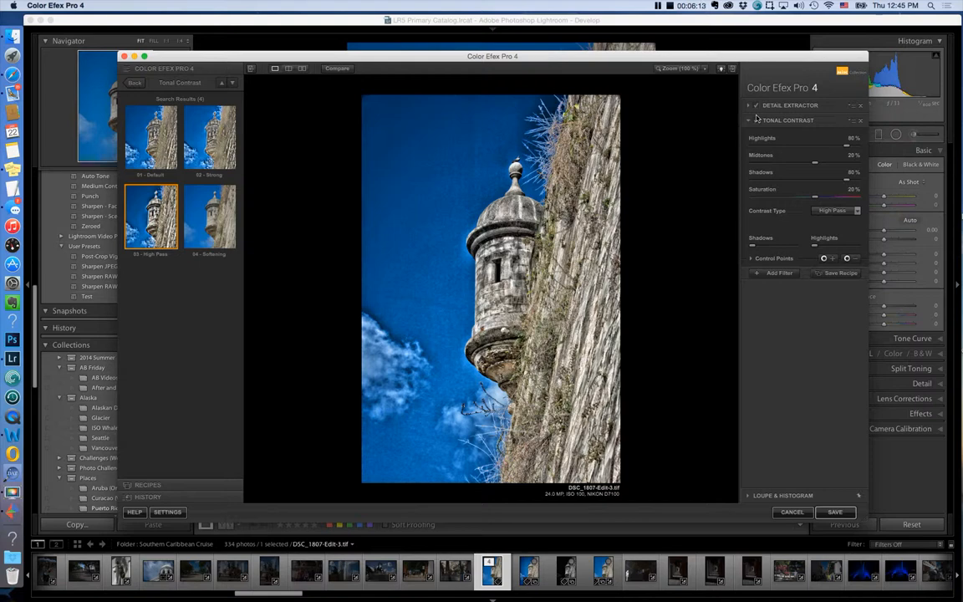
mouse_move(770, 220)
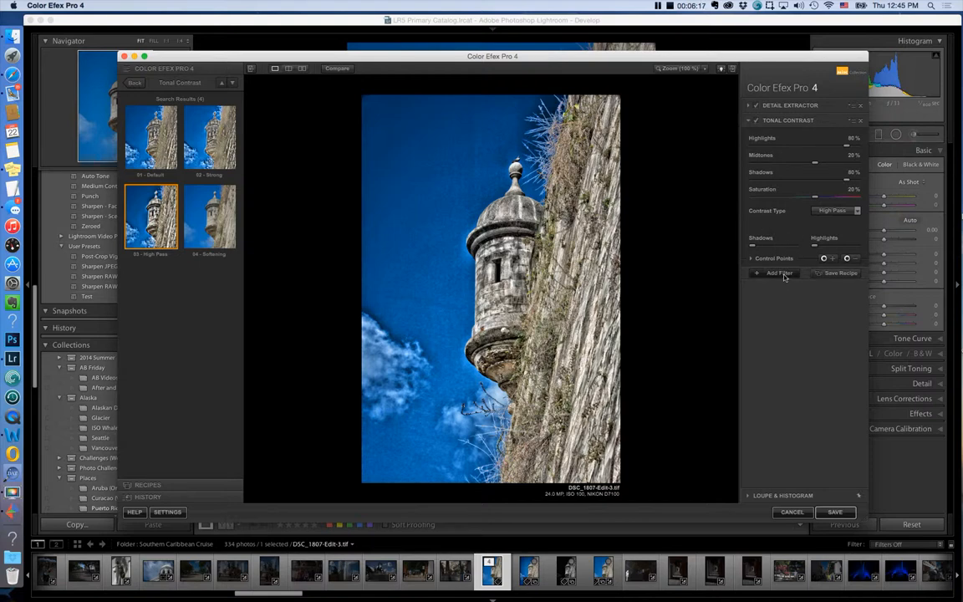
Add a third filter slot and choose Darken / Lighten Center to show its presets.
left_click(775, 272)
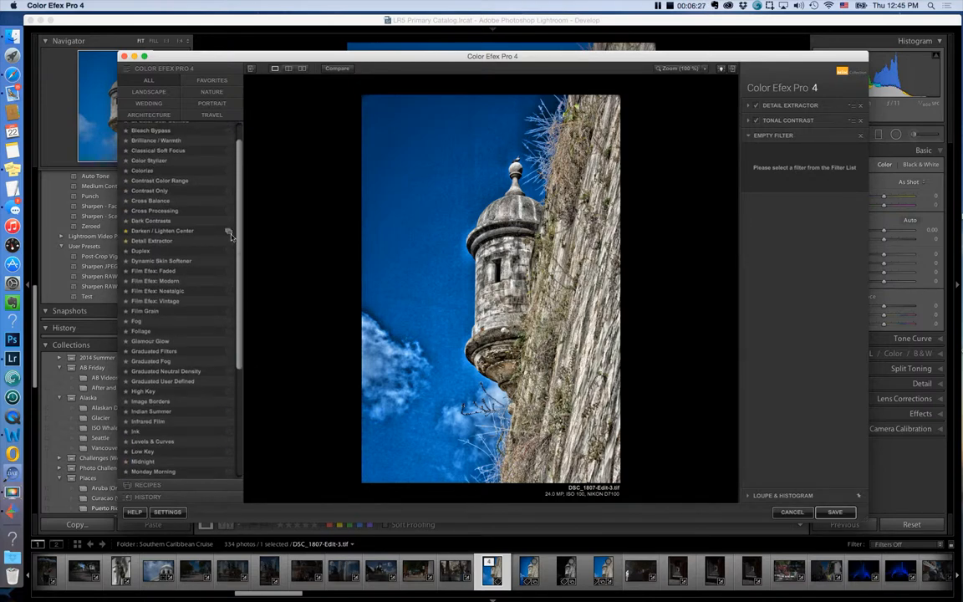
mouse_move(230, 234)
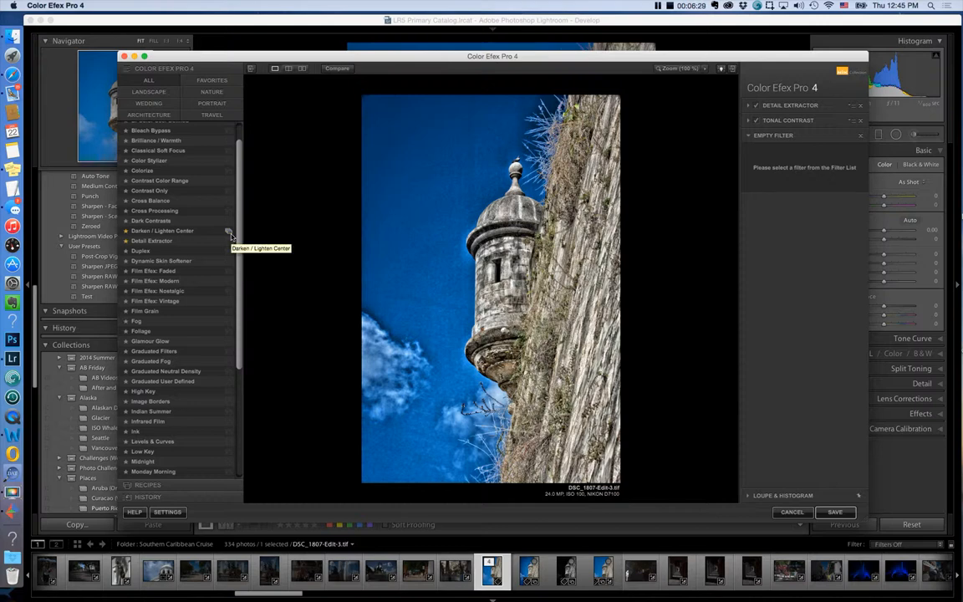
left_click(162, 229)
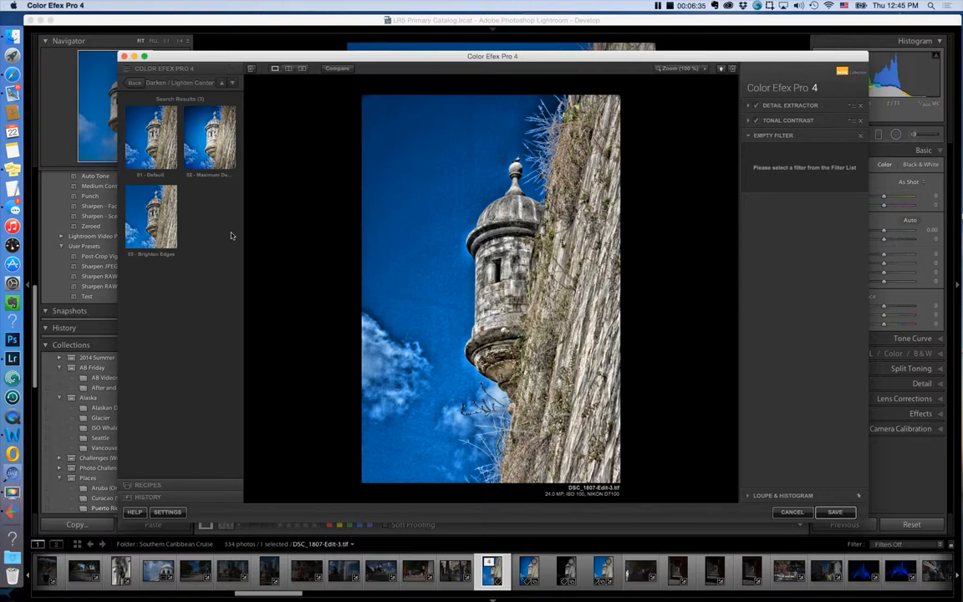
left_click(150, 138)
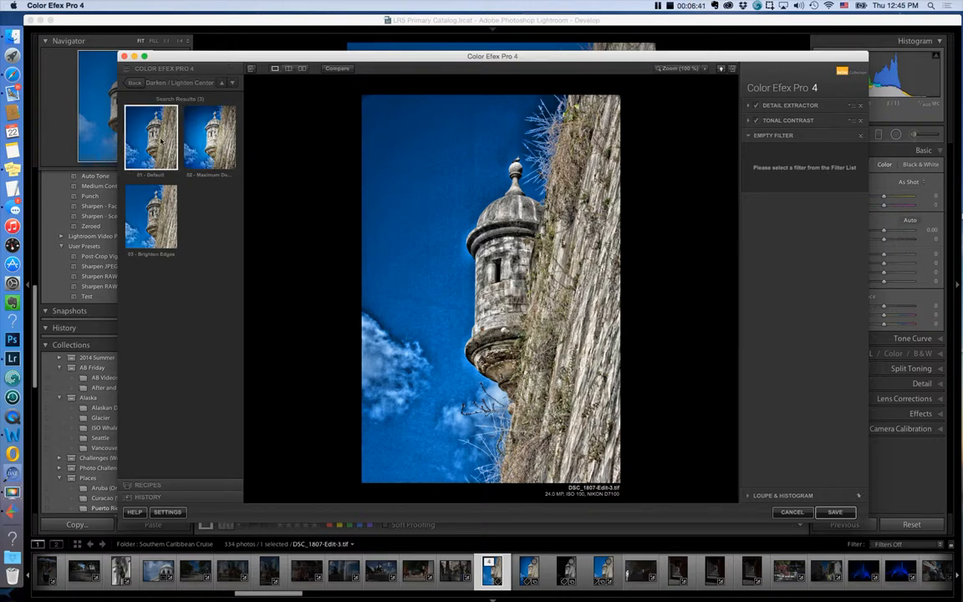
mouse_move(151, 138)
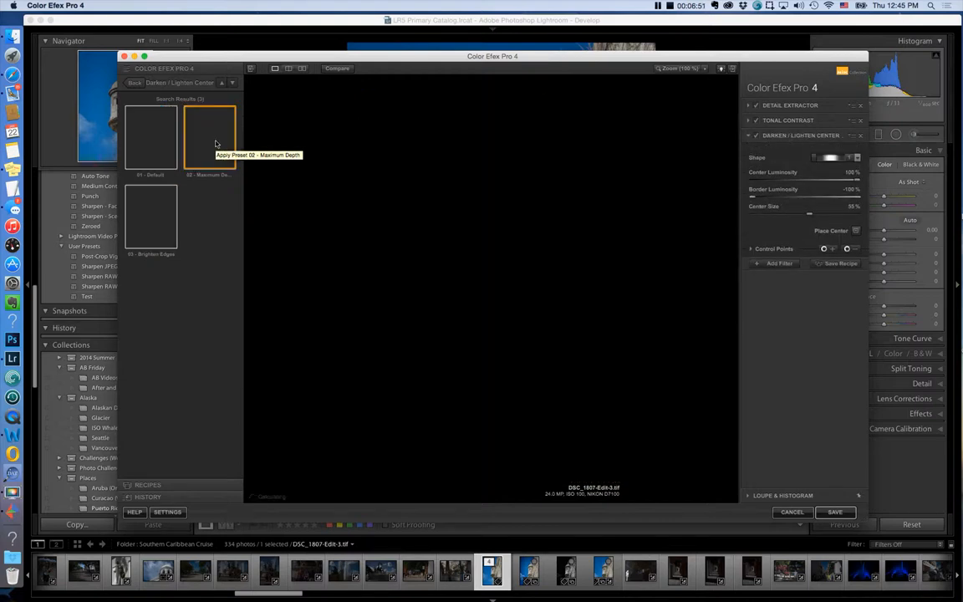
Apply the Maximum Depth preset with shape 2 and center luminosity at 32%.
left_click(209, 138)
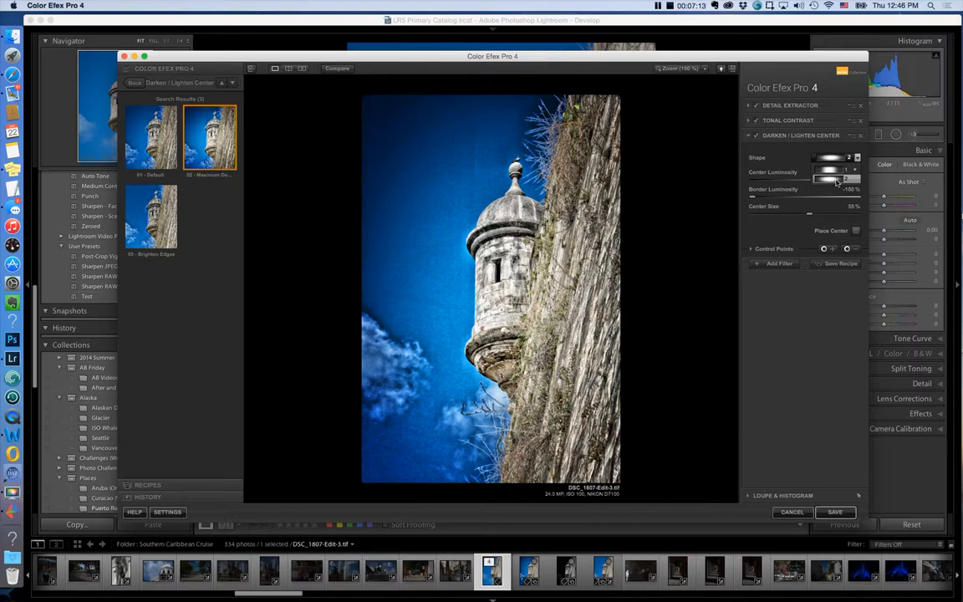
left_click_drag(815, 180, 840, 180)
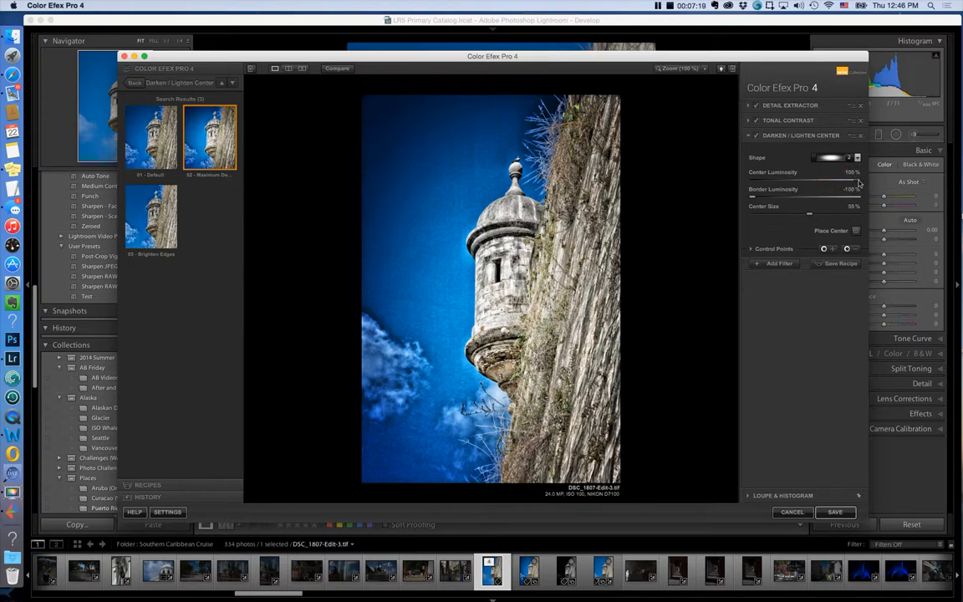
left_click_drag(844, 171, 789, 171)
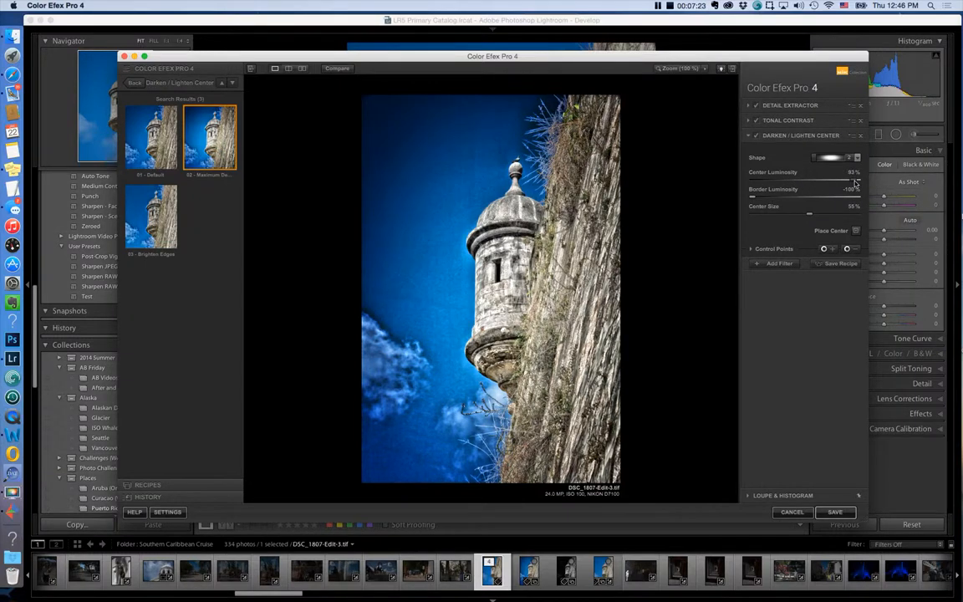
left_click_drag(848, 180, 827, 179)
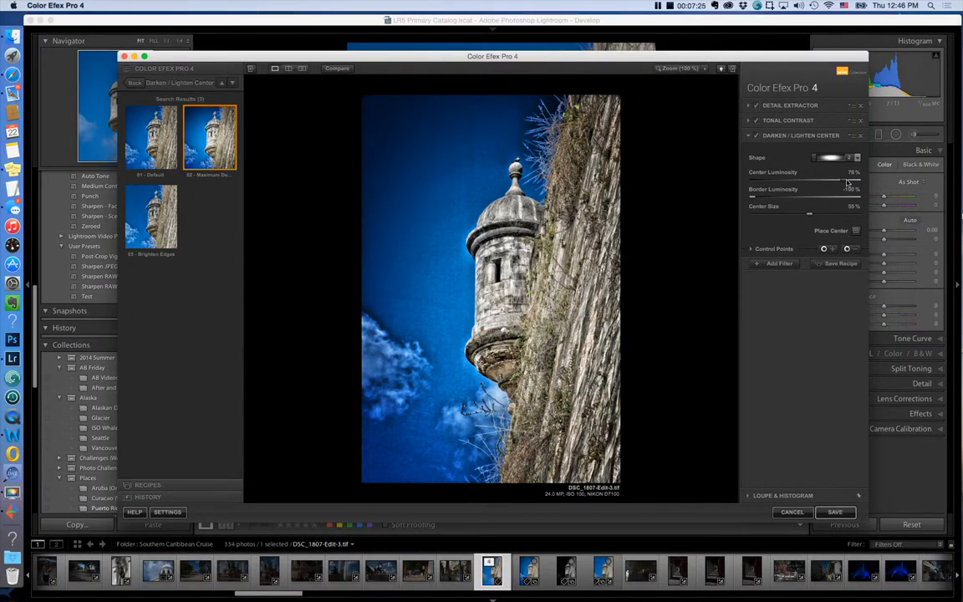
left_click_drag(834, 181, 852, 181)
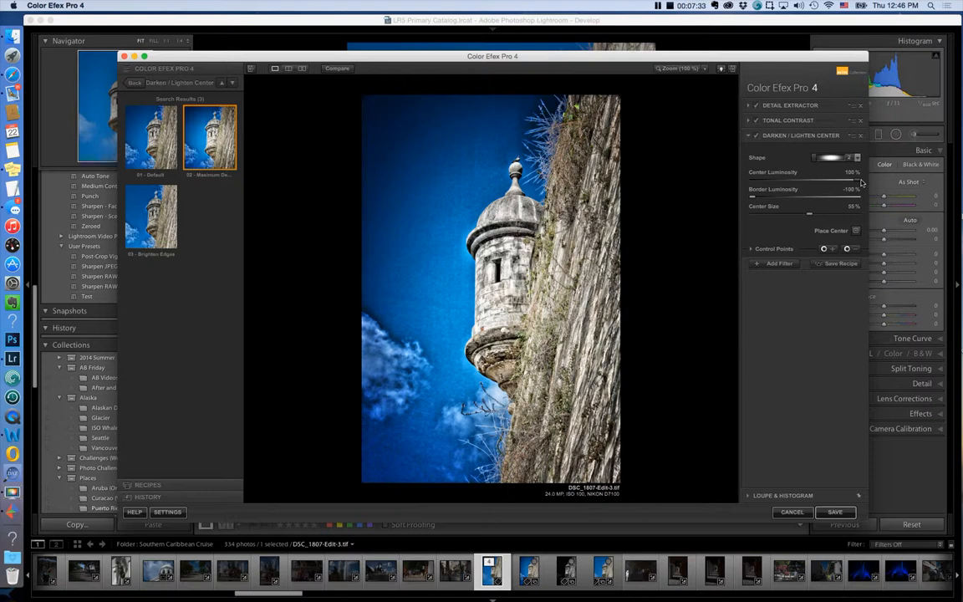
left_click_drag(860, 182, 833, 182)
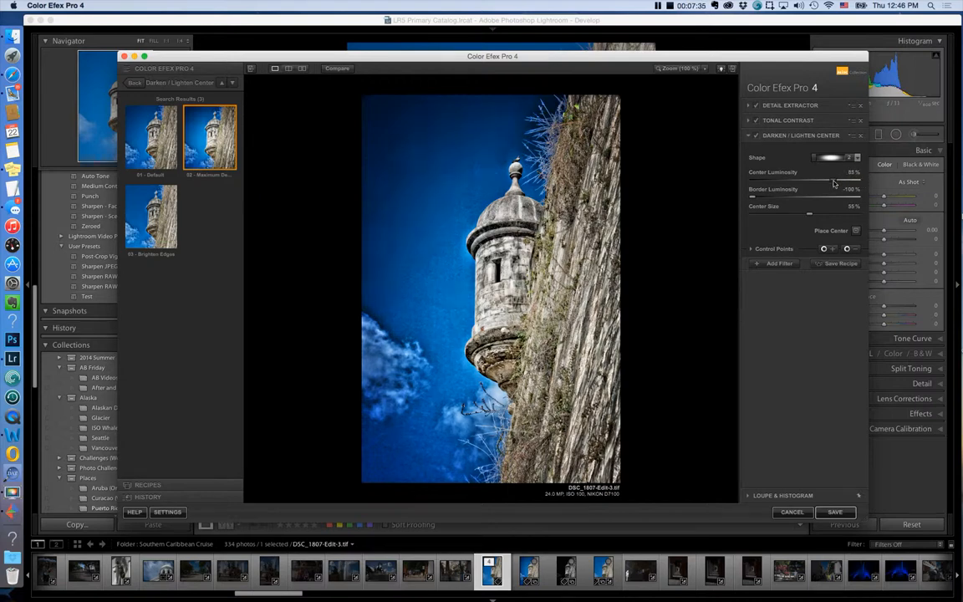
left_click_drag(836, 180, 809, 180)
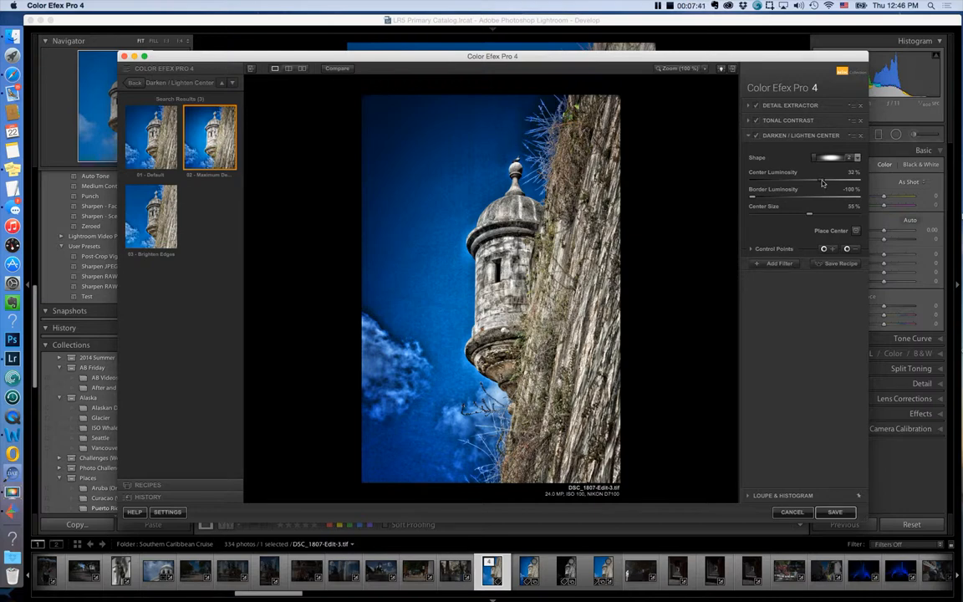
mouse_move(755, 200)
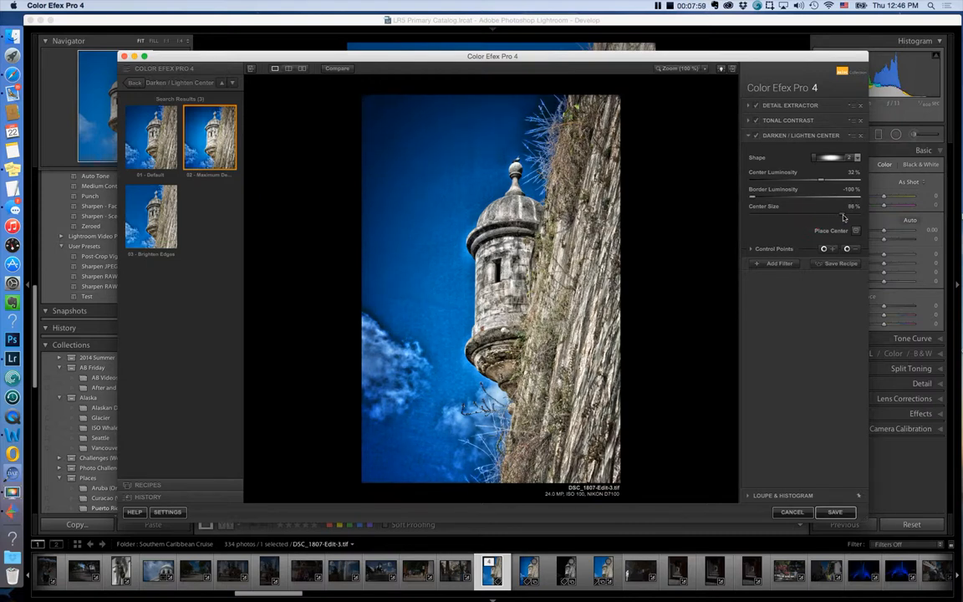
Try a 24% center size, then set it back to 55%.
left_click_drag(839, 197, 787, 197)
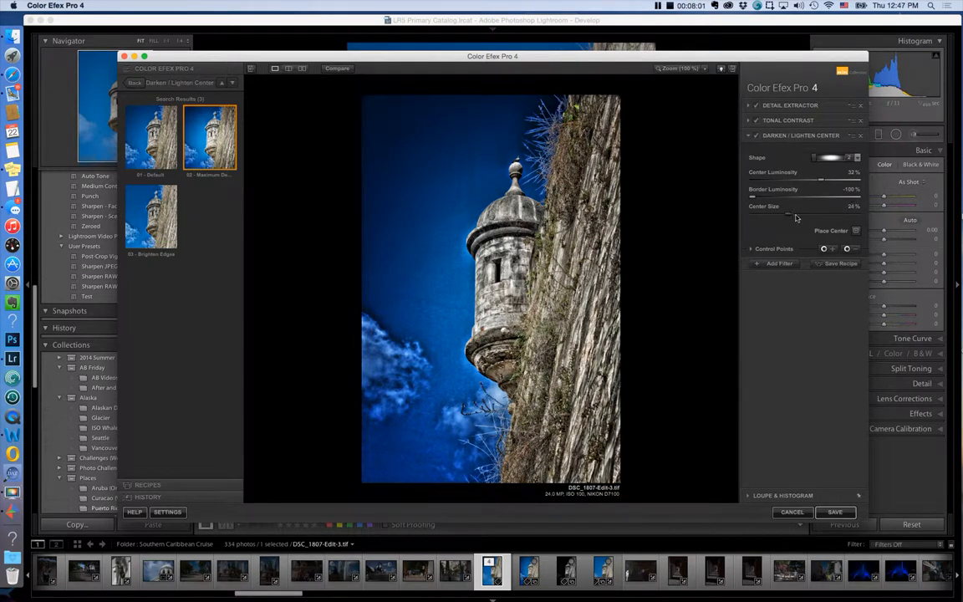
left_click_drag(786, 215, 809, 214)
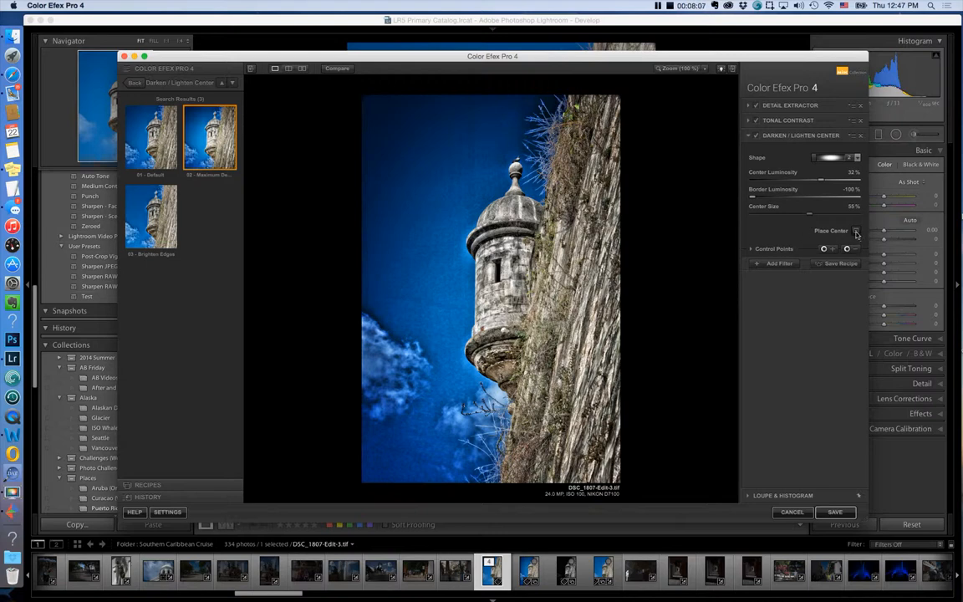
mouse_move(856, 230)
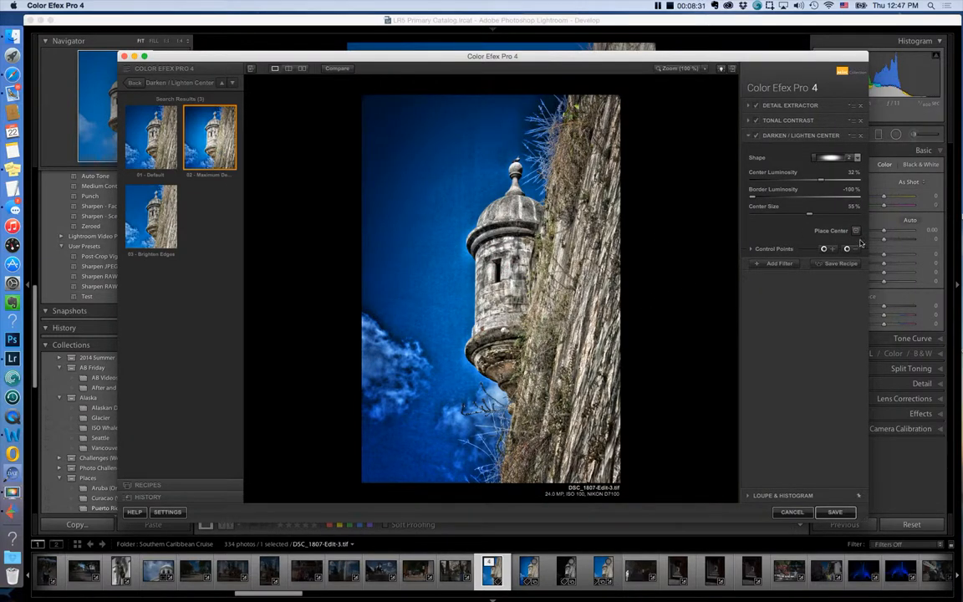
left_click(489, 263)
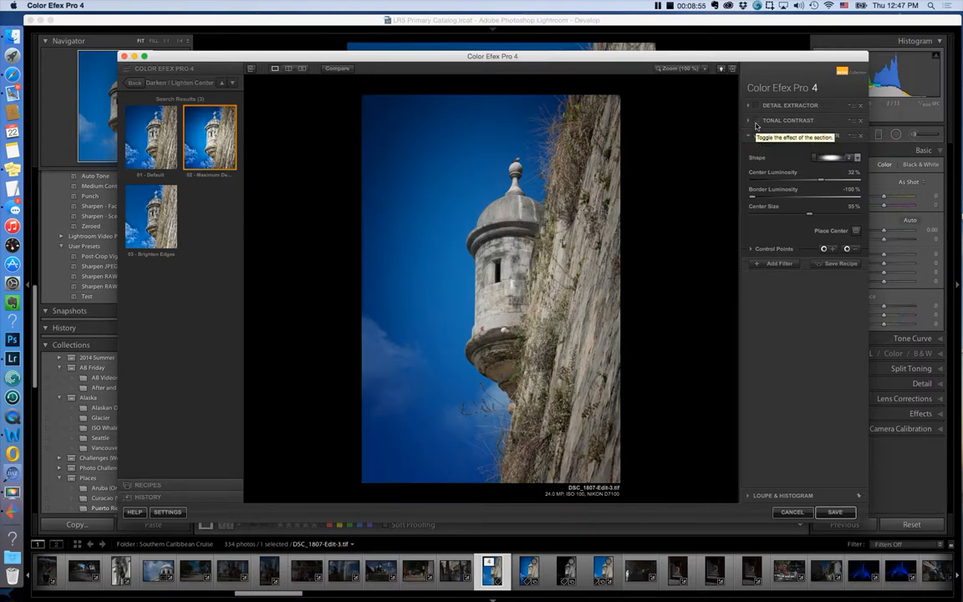
left_click(757, 120)
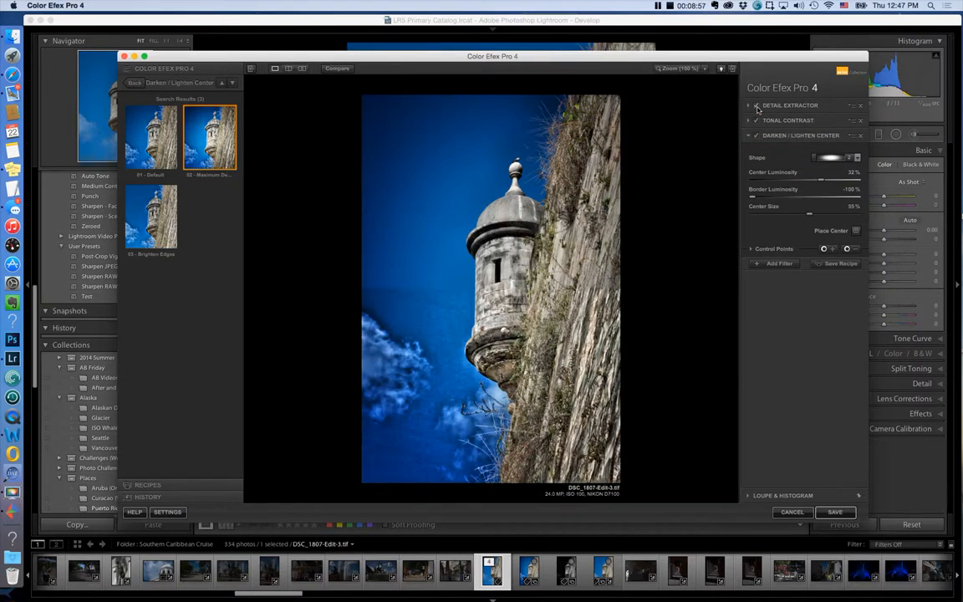
left_click(756, 104)
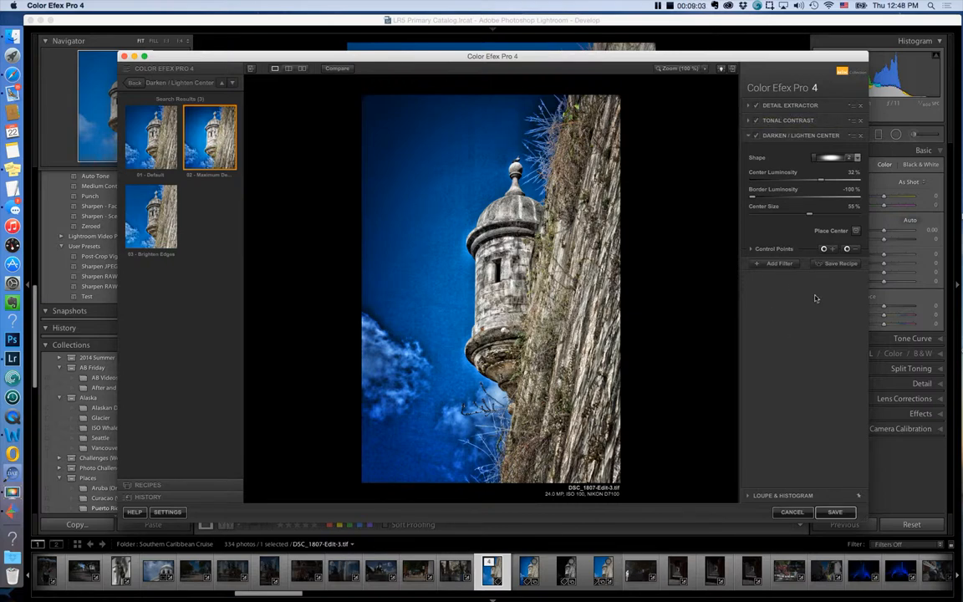
mouse_move(822, 279)
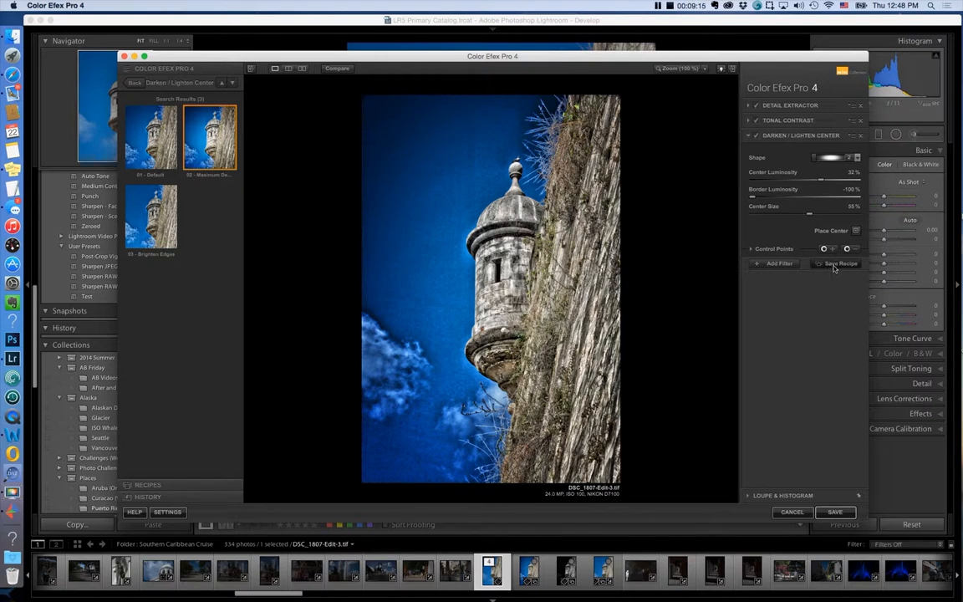
left_click(840, 263)
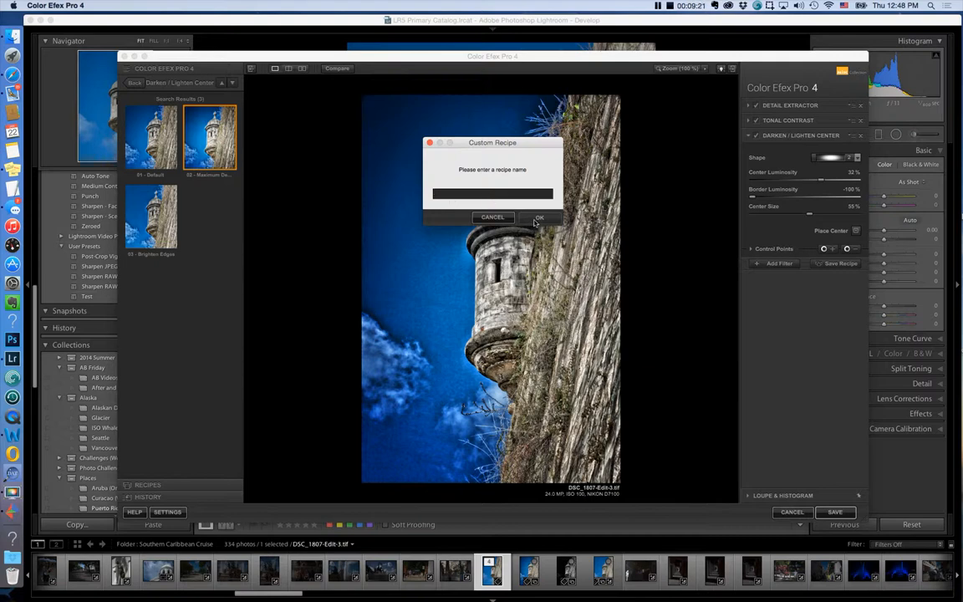
mouse_move(520, 208)
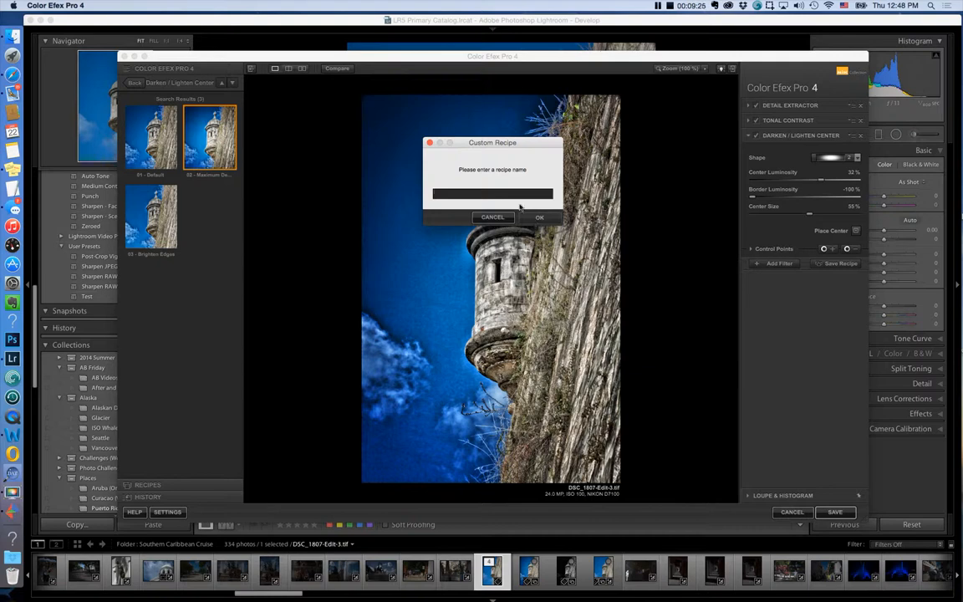
left_click(492, 217)
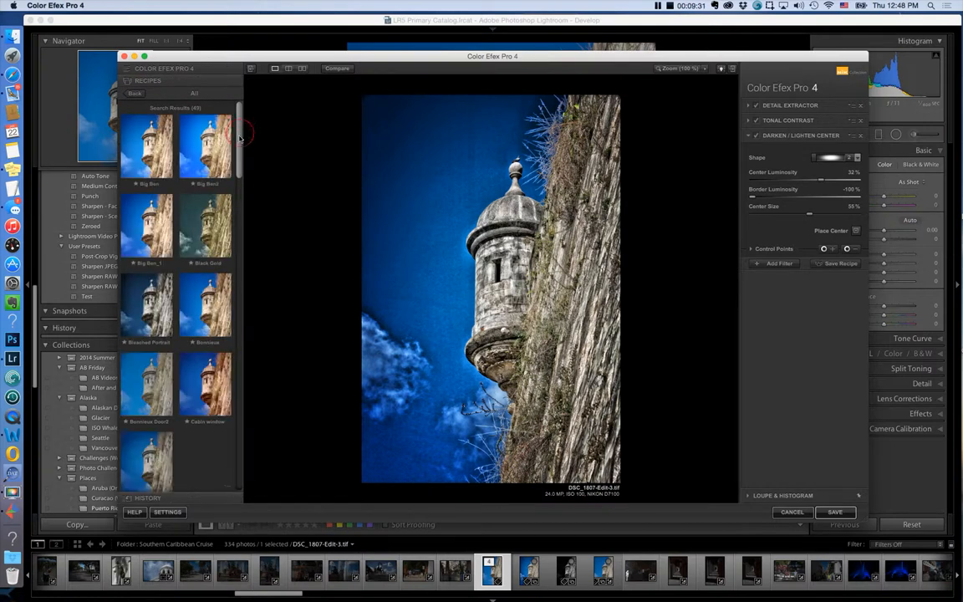
scroll("down", 3)
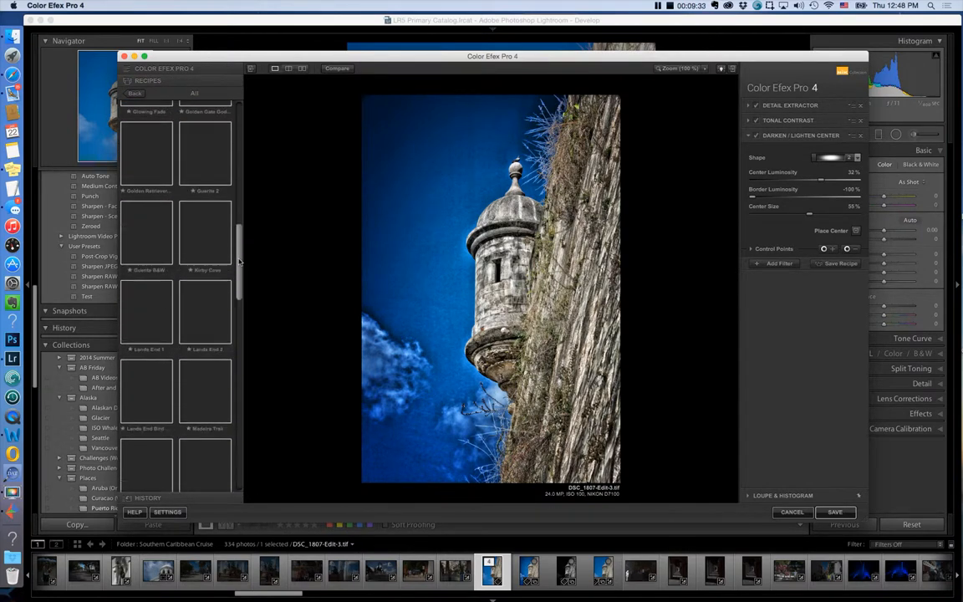
scroll("down", 3)
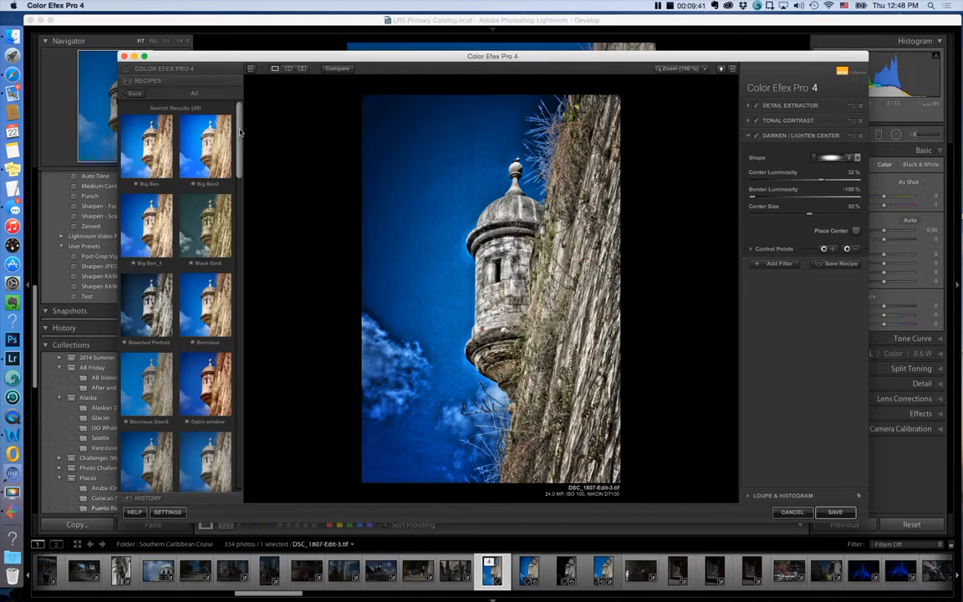
left_click(207, 148)
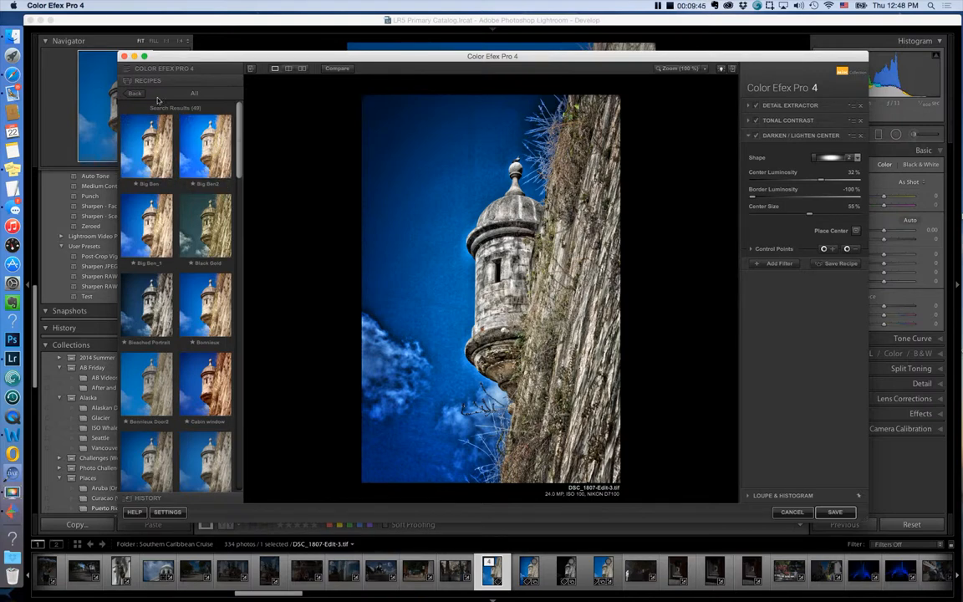
left_click(194, 92)
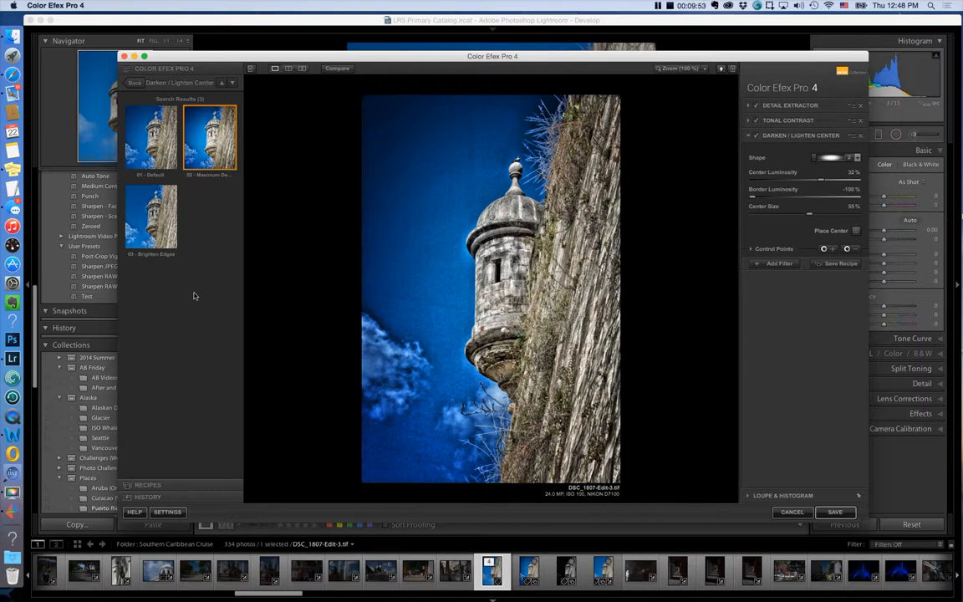
mouse_move(761, 310)
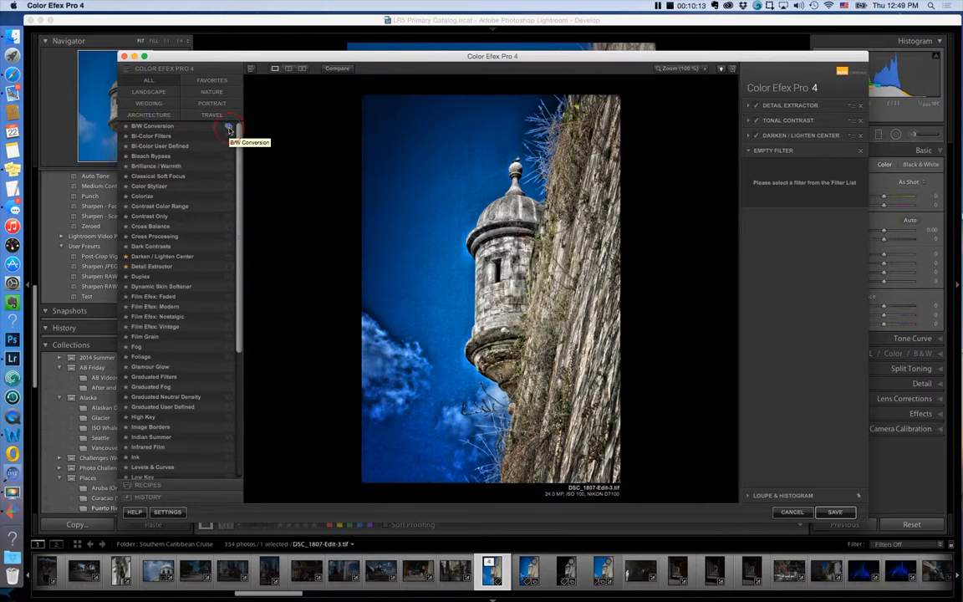
Preview the Red and Tonal Enhancer B/W presets, then apply Dynamic Contrast.
left_click(153, 127)
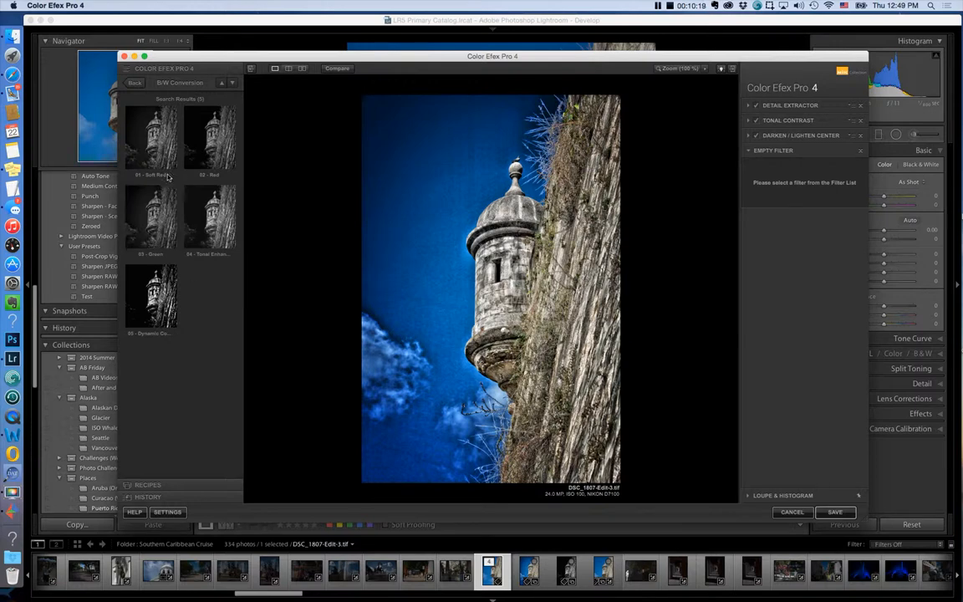
left_click(151, 137)
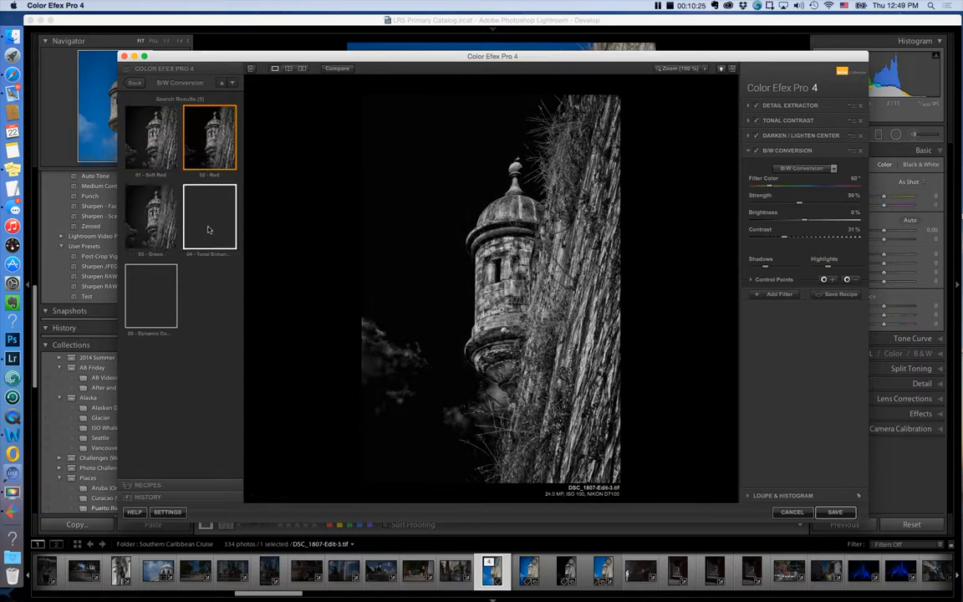
left_click(210, 215)
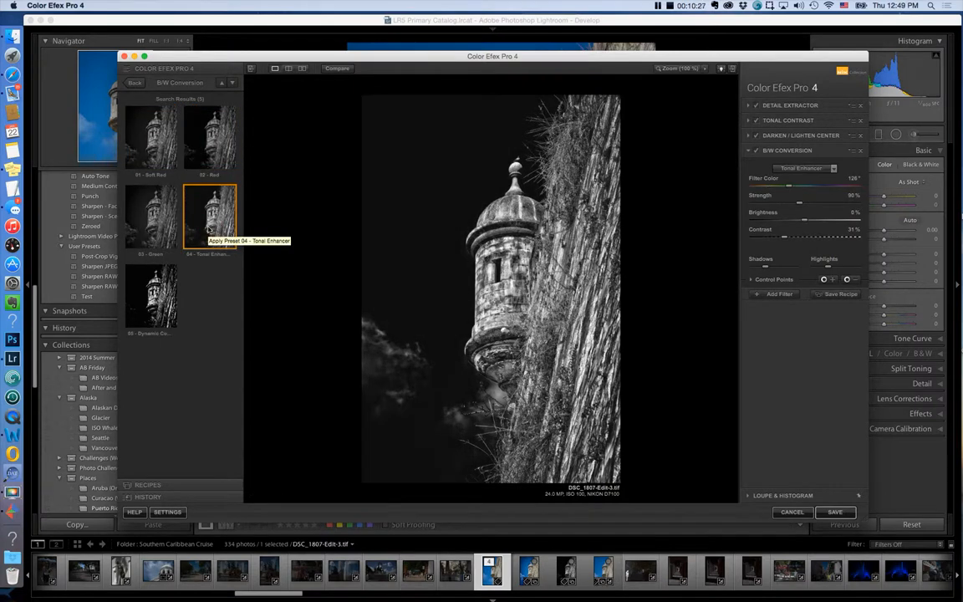
left_click(151, 296)
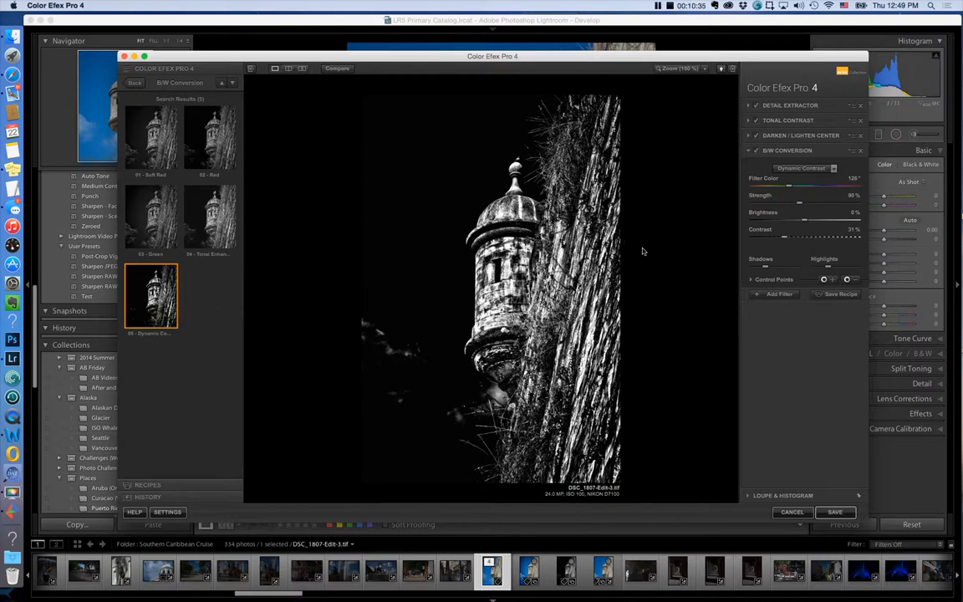
mouse_move(652, 250)
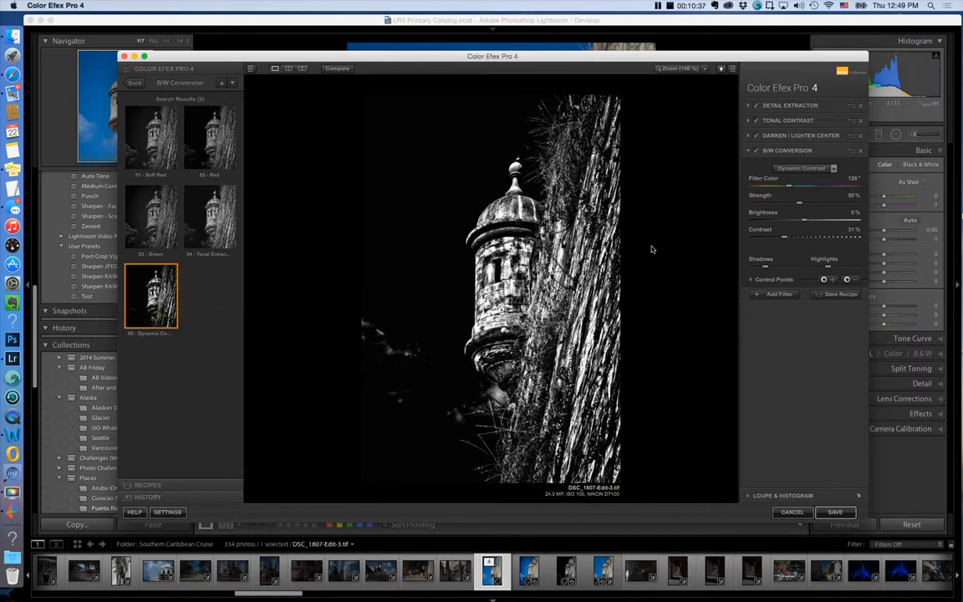
mouse_move(761, 141)
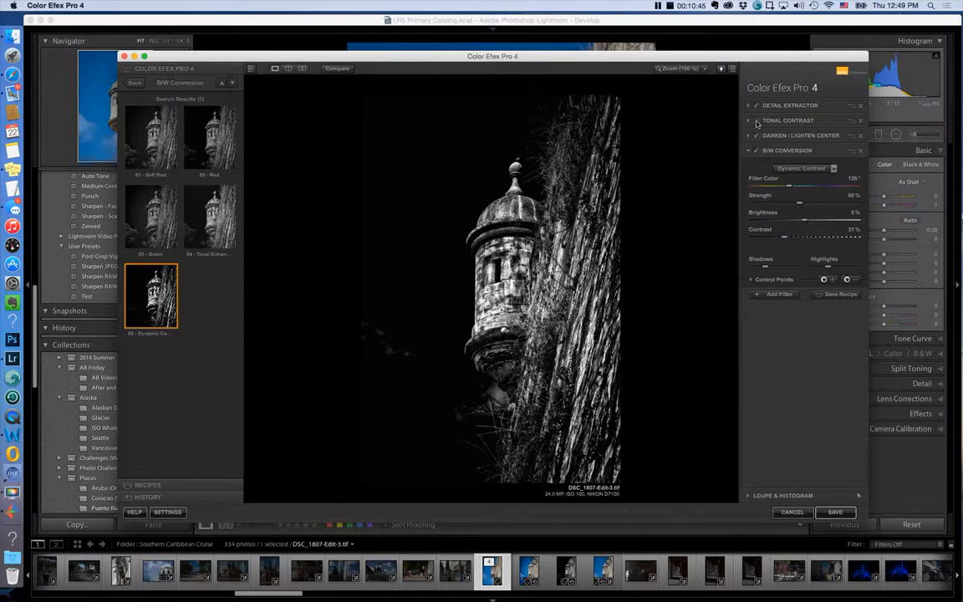
mouse_move(757, 135)
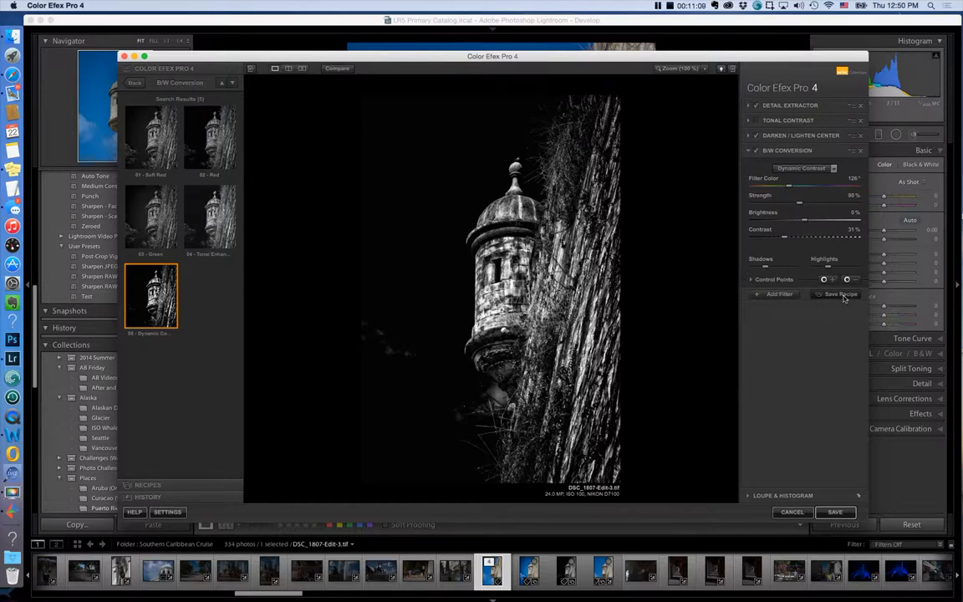
mouse_move(840, 293)
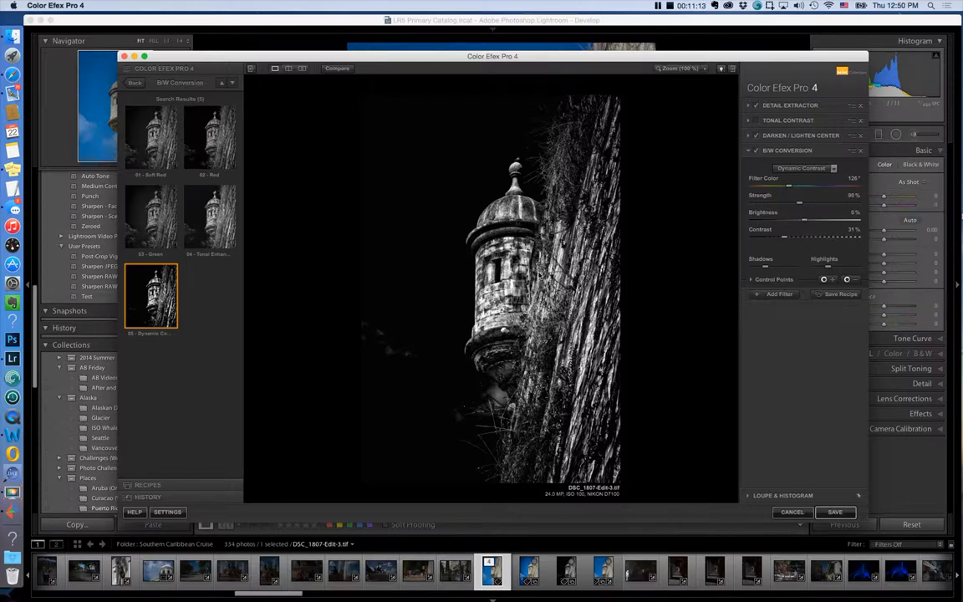
mouse_move(254, 398)
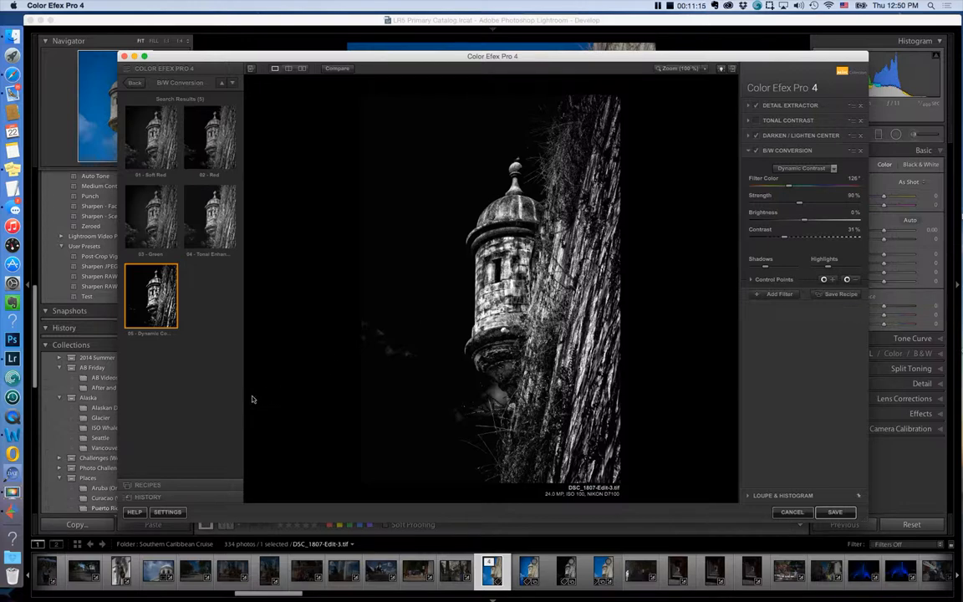
mouse_move(202, 432)
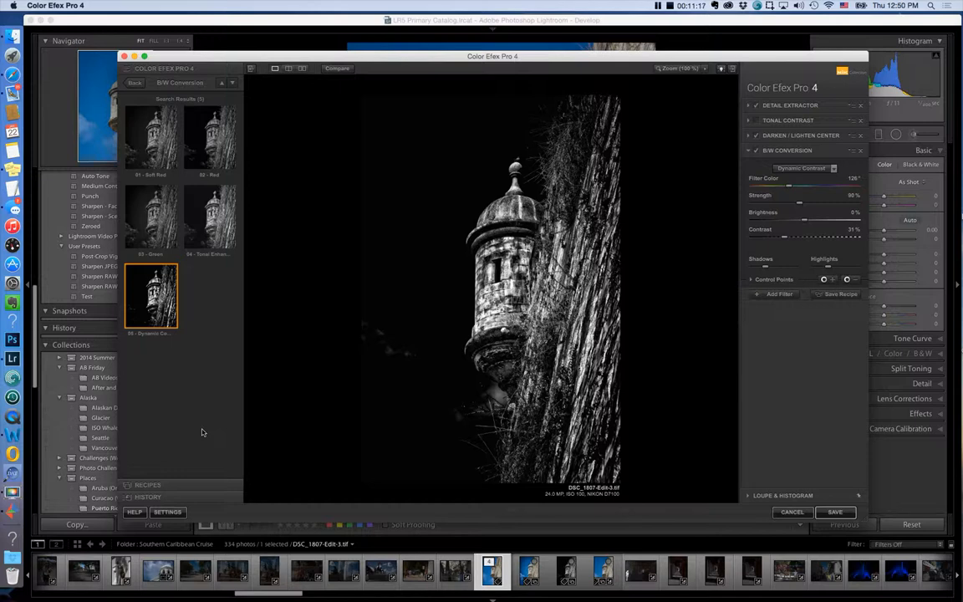
mouse_move(186, 472)
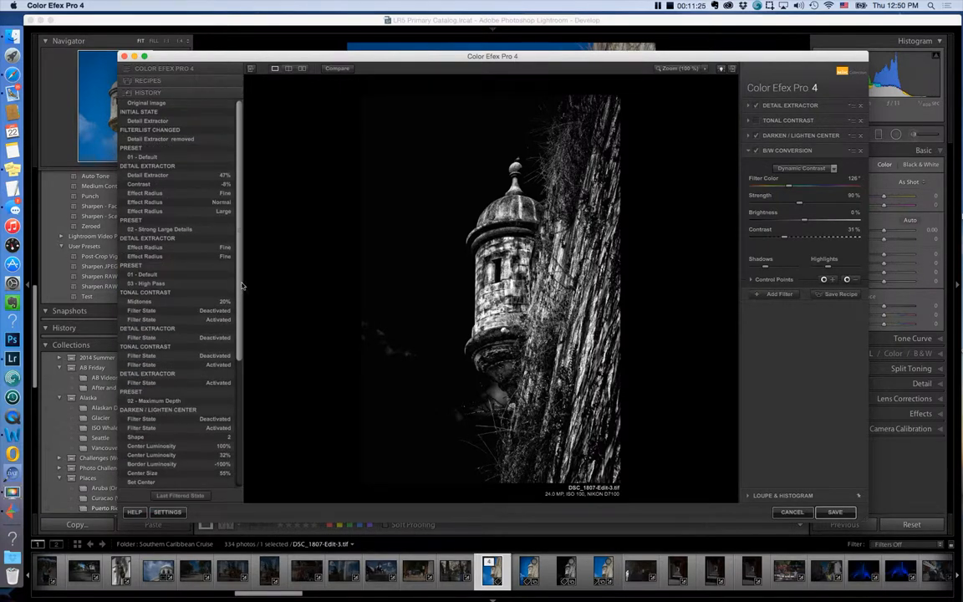
scroll("down", 3)
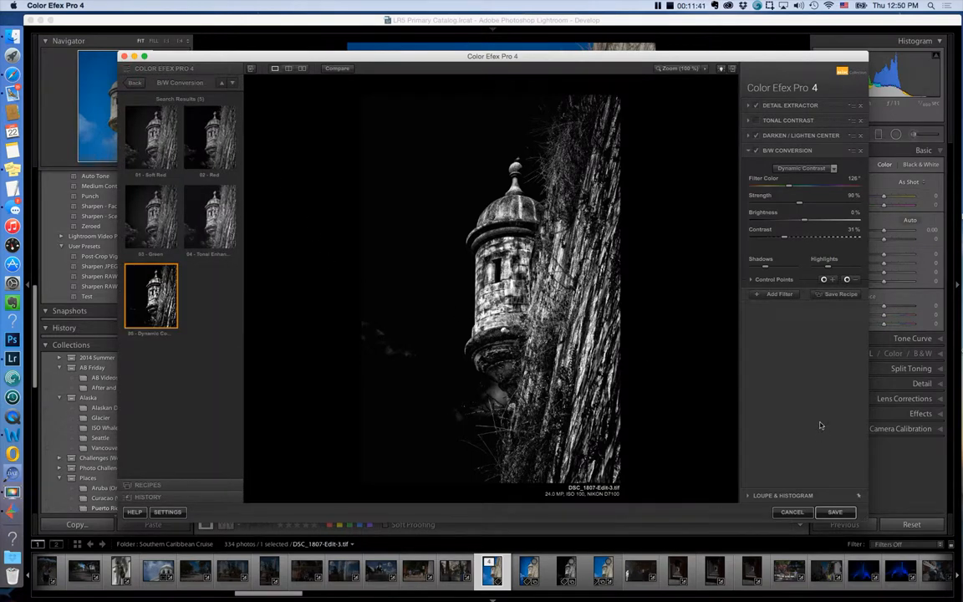
mouse_move(813, 355)
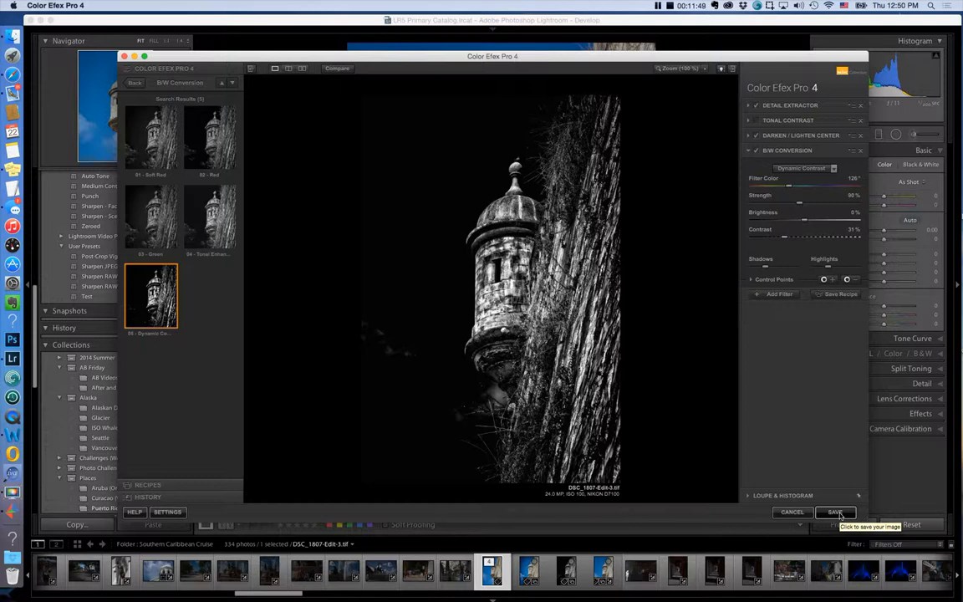
Save the filtered image to Lightroom and open the new black-and-white copy from the filmstrip.
left_click(834, 512)
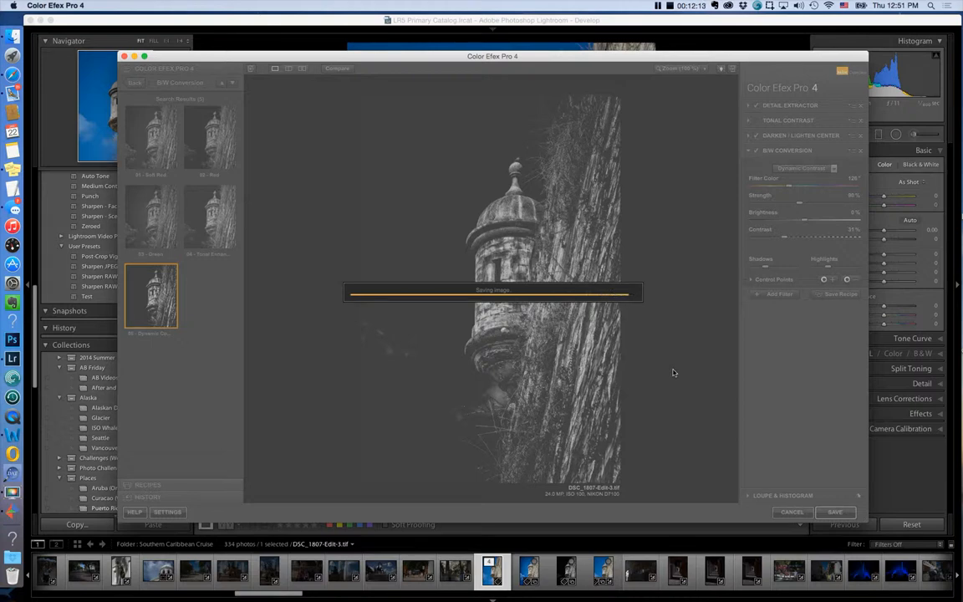
left_click(834, 512)
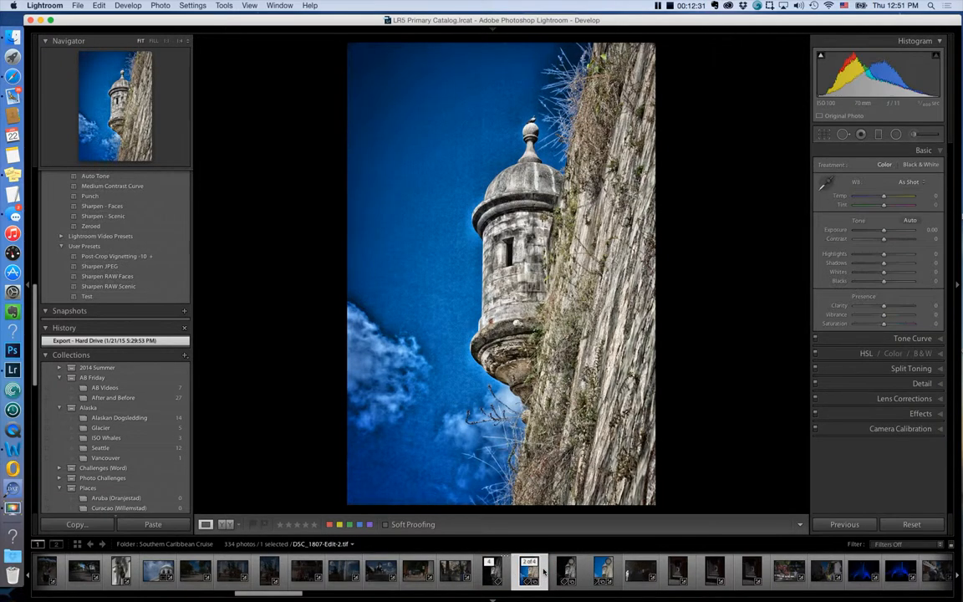
left_click(565, 571)
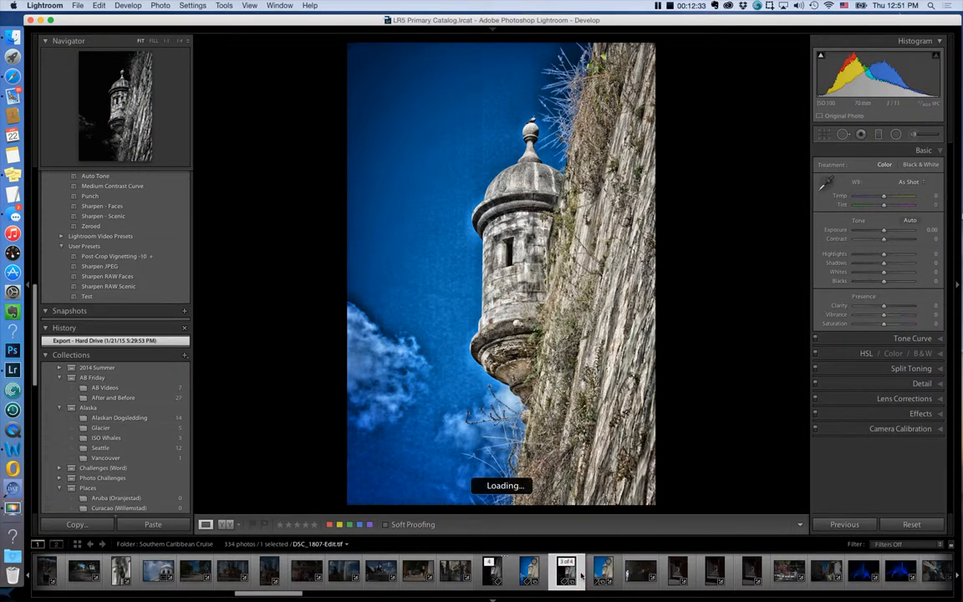